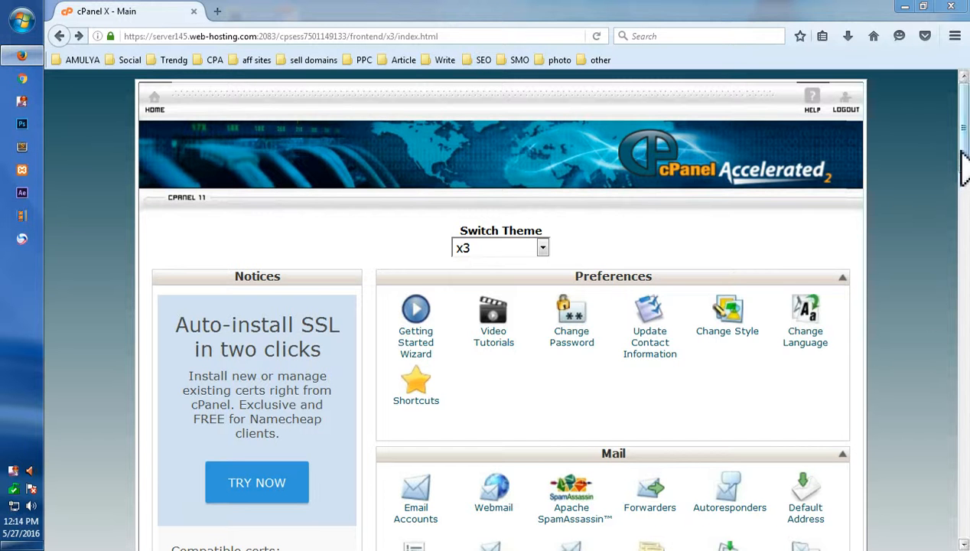
- Filter cPanel tools with 'file' and open File Manager's directory selection
scroll(down, 3)
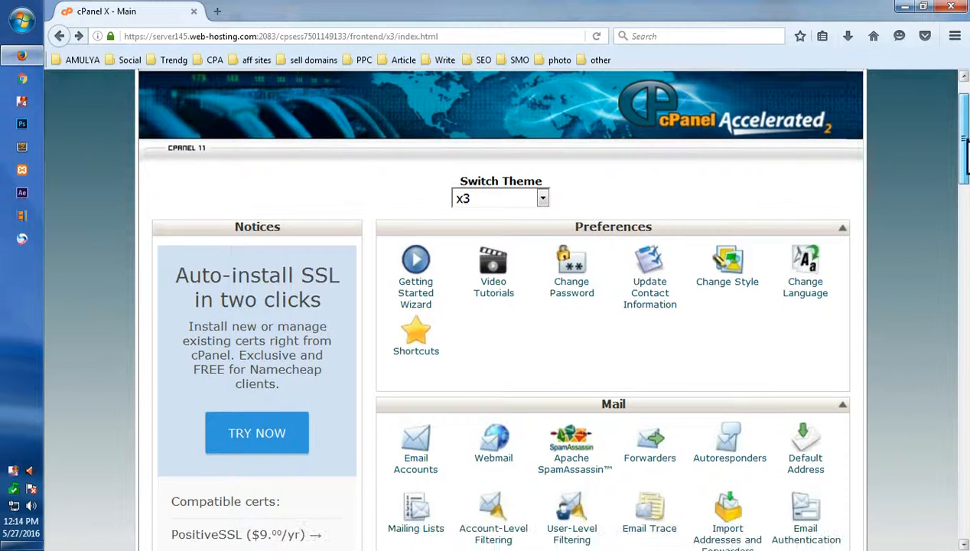
scroll(down, 3)
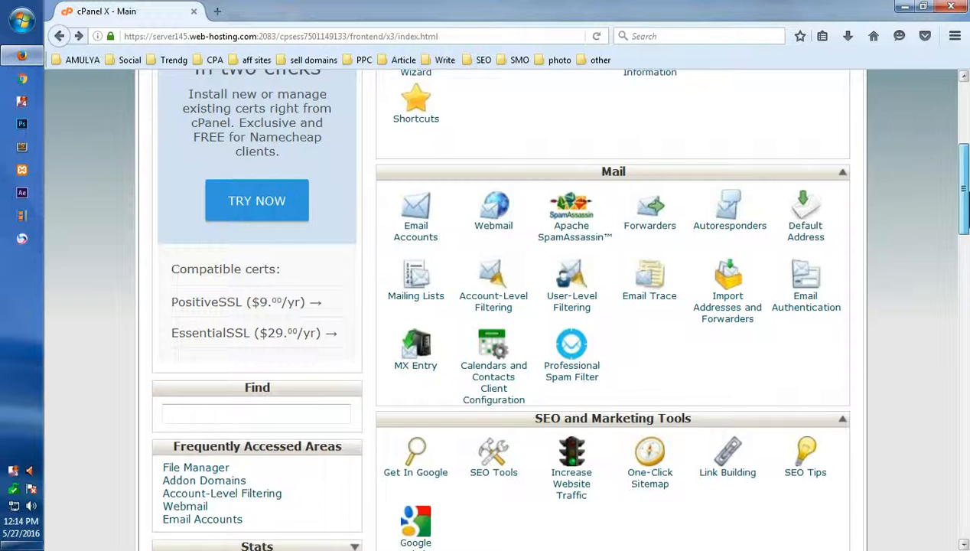
scroll(down, 3)
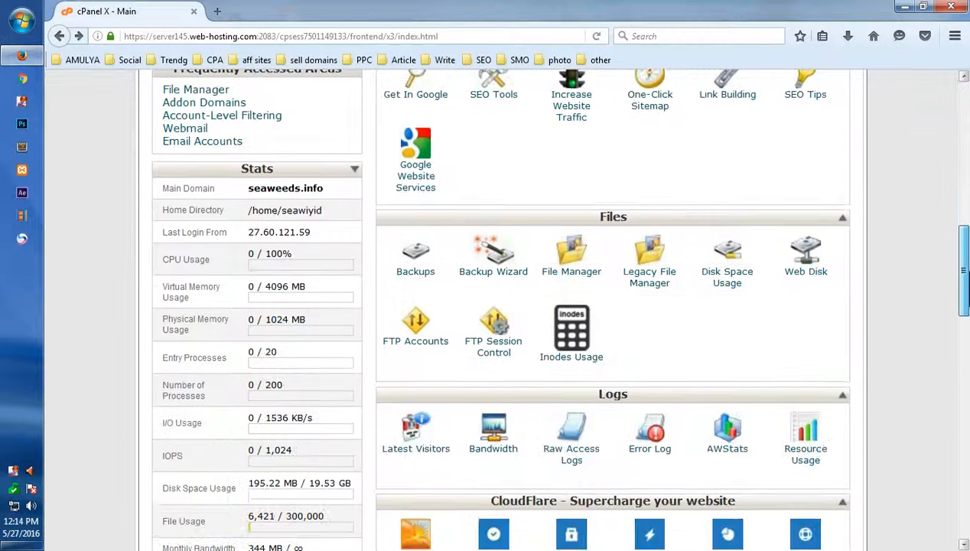
scroll(down, 3)
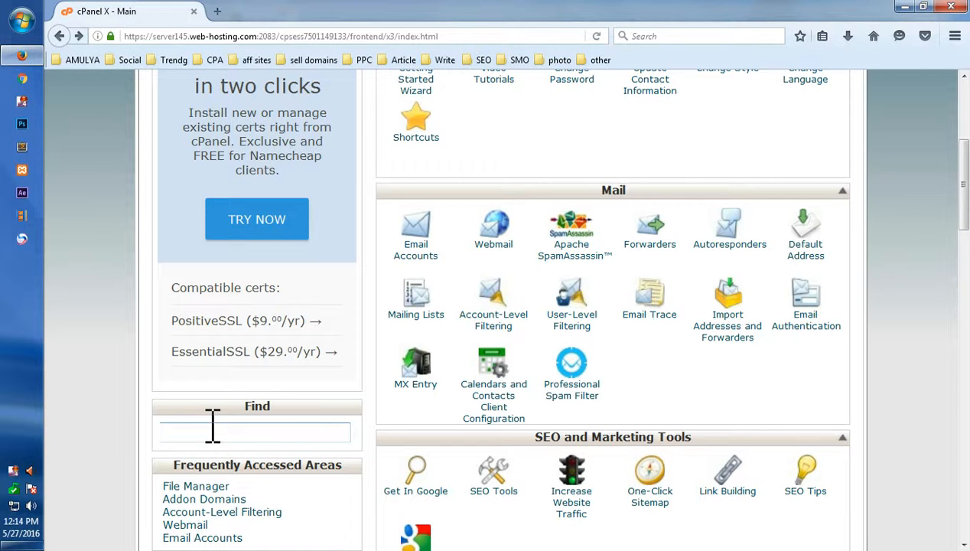
click(255, 432)
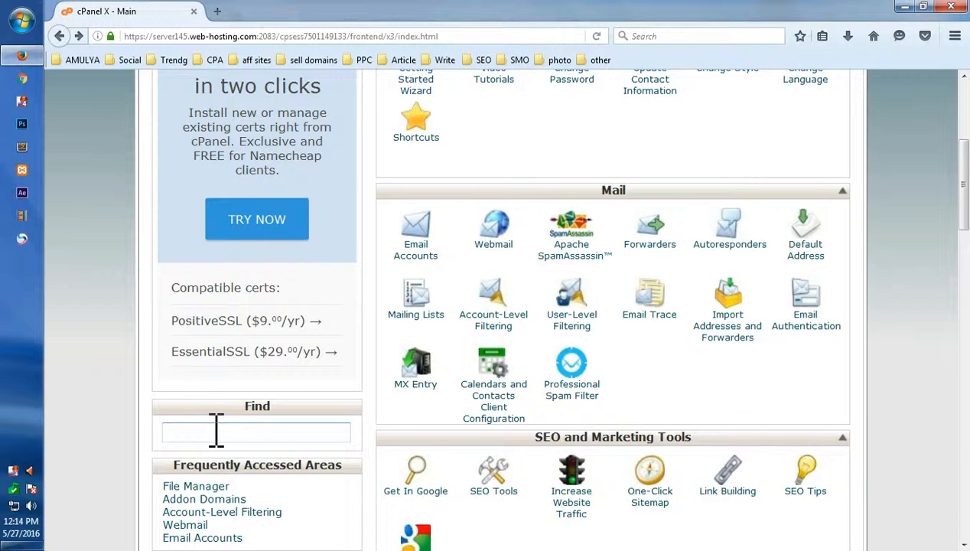
text(file)
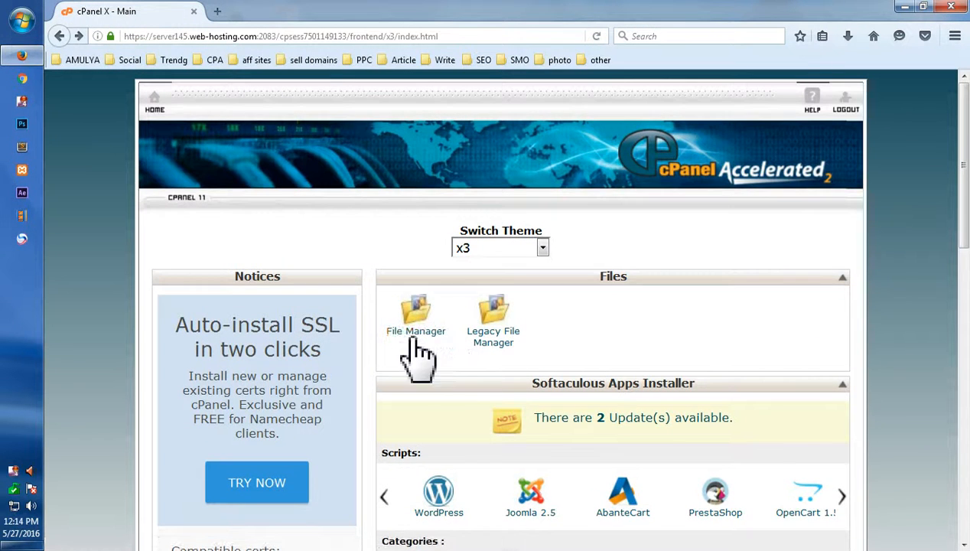
click(415, 313)
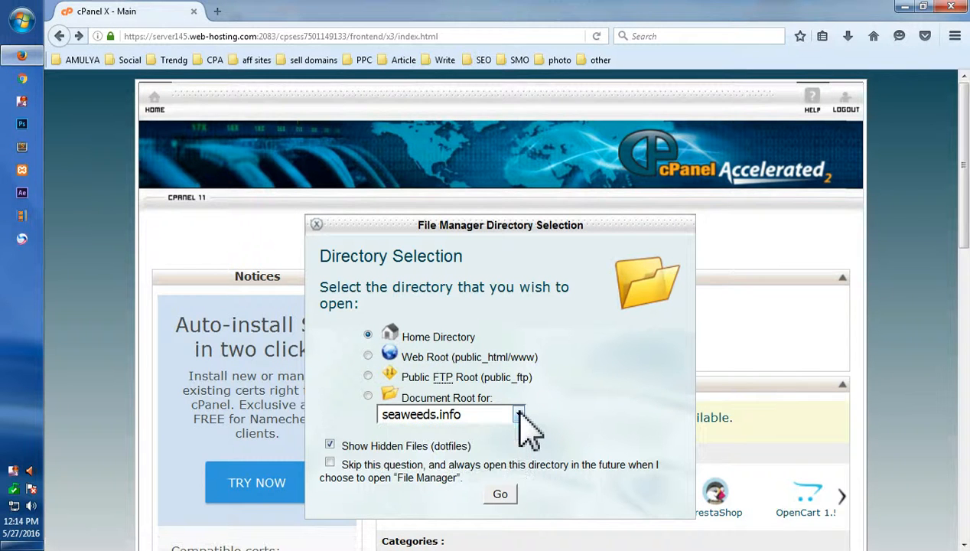
- Open File Manager on the home directory, view the Upload page, then close it
click(499, 494)
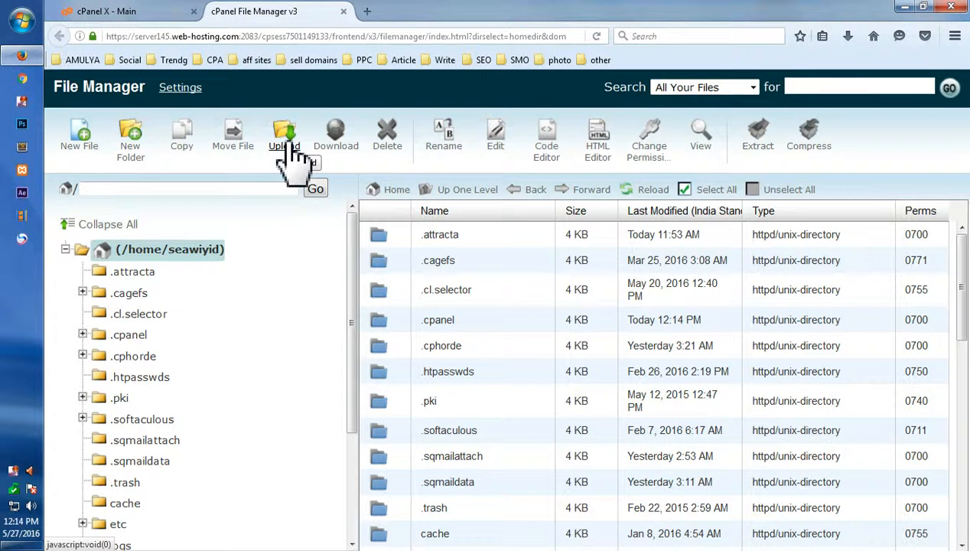
click(284, 137)
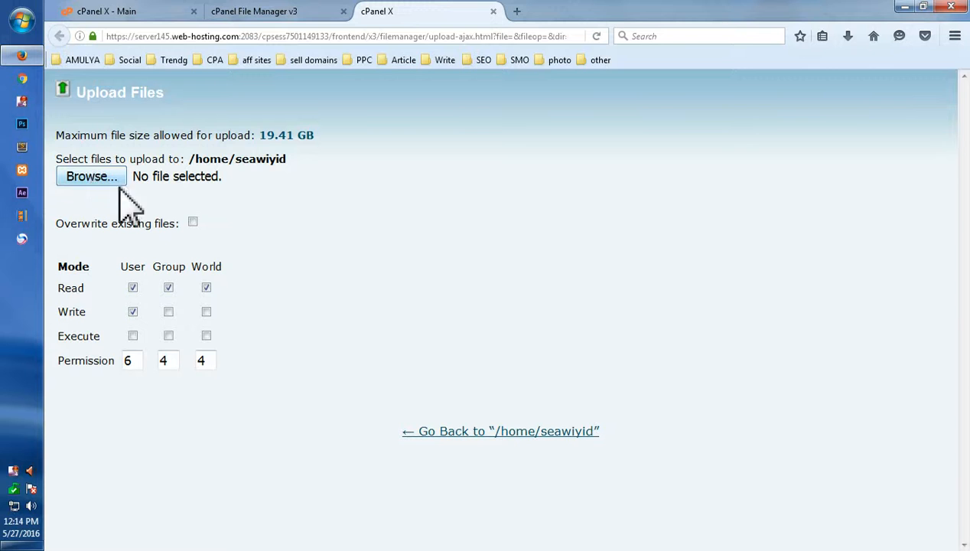
mouse_move(341, 245)
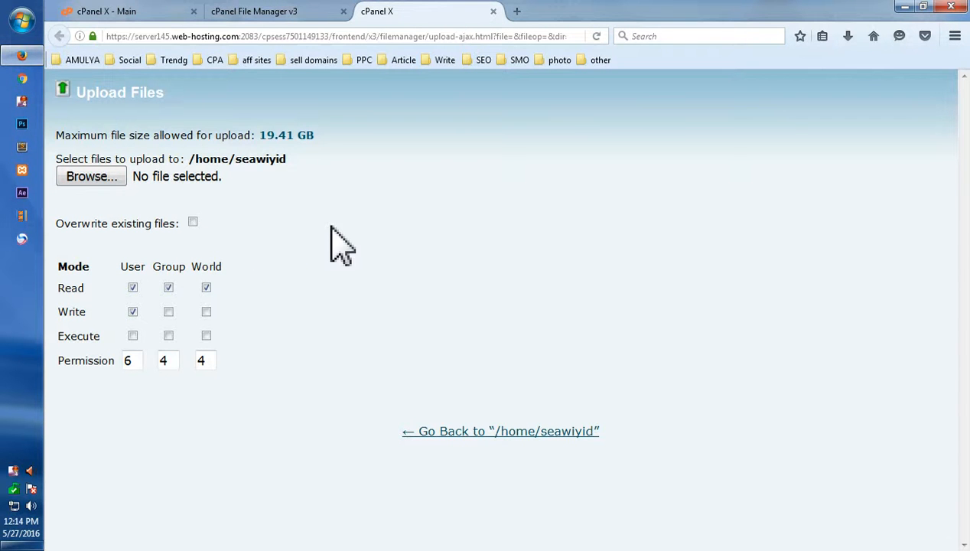
mouse_move(347, 187)
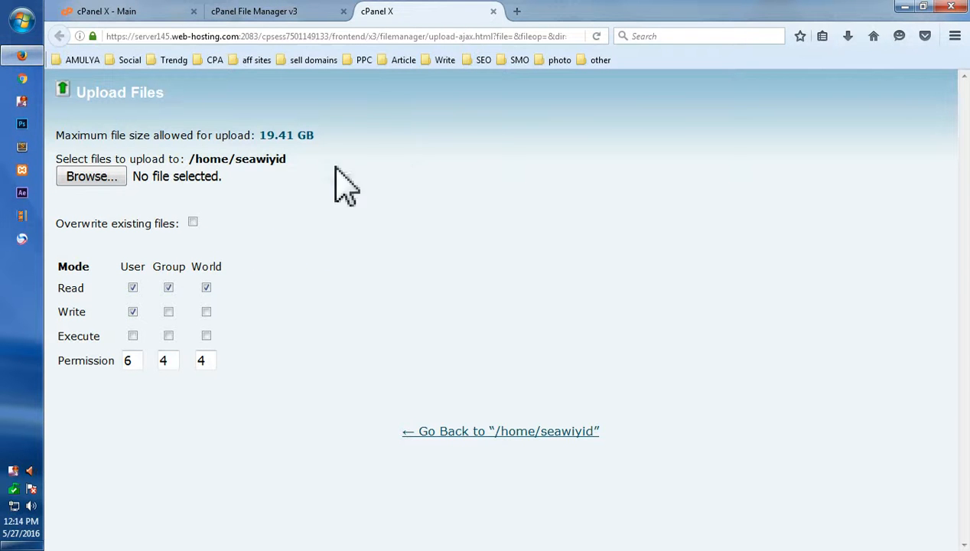
click(500, 431)
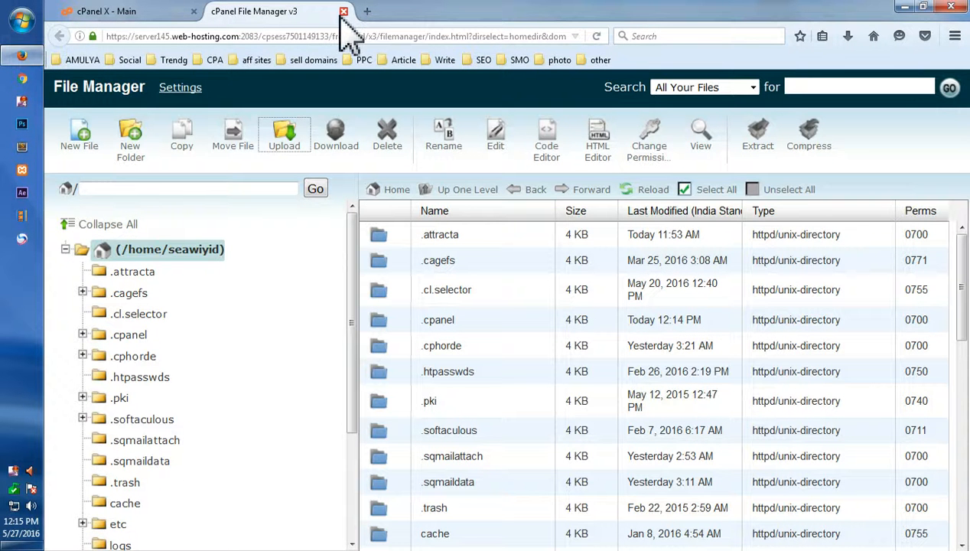
- Close File Manager and scroll the main page down to Softaculous Apps Installer
click(342, 12)
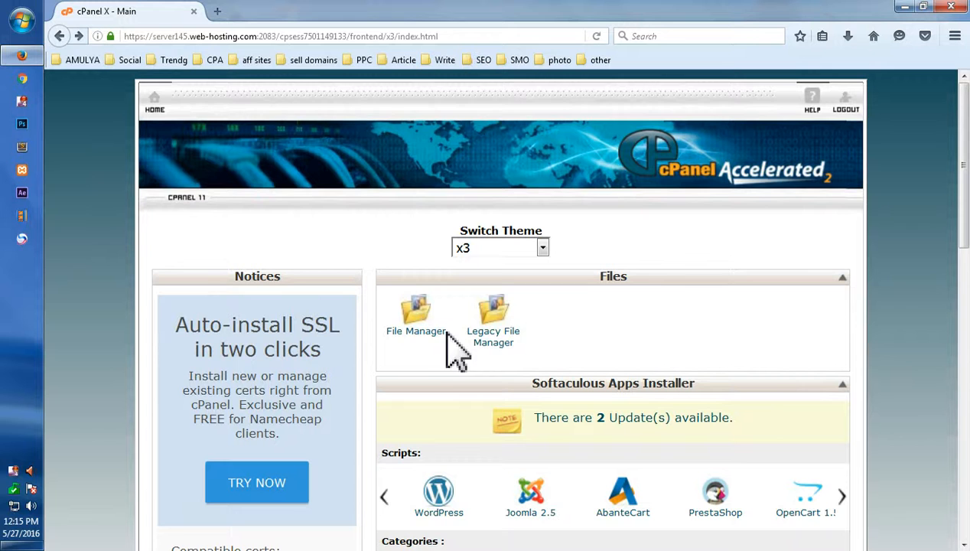
mouse_move(424, 367)
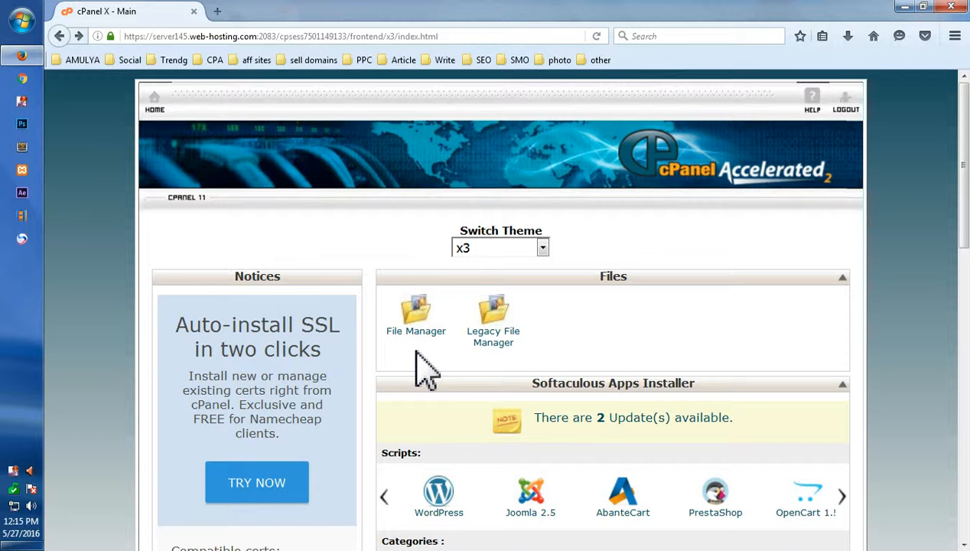
scroll(down, 3)
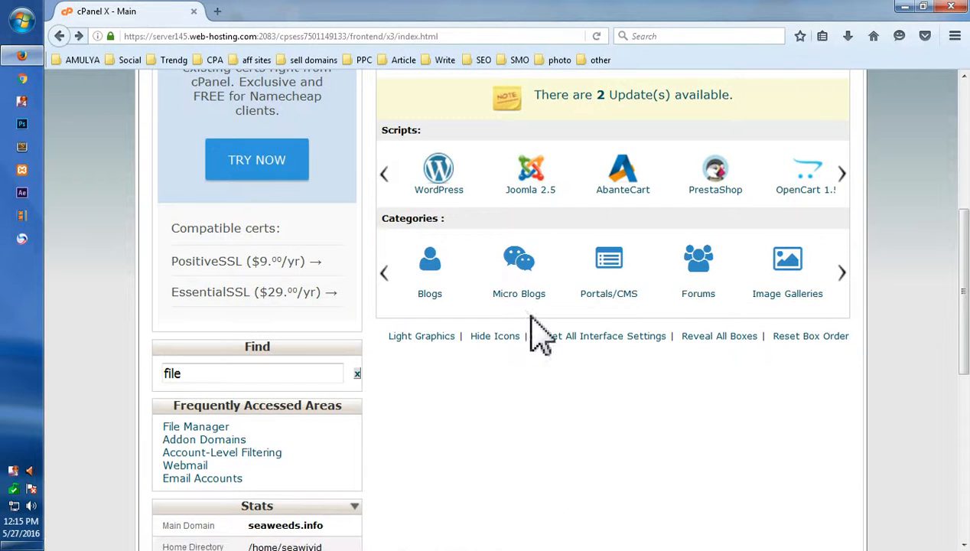
mouse_move(438, 190)
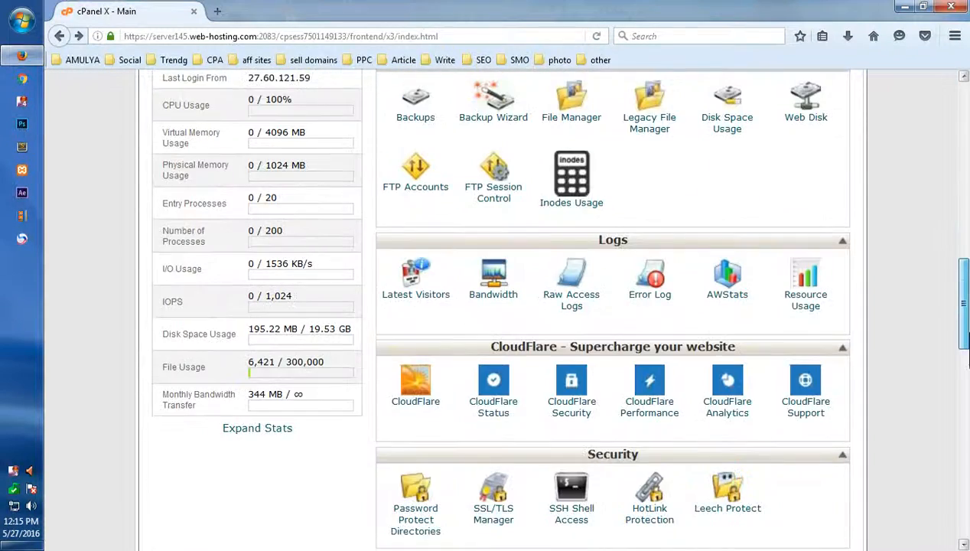
scroll(down, 3)
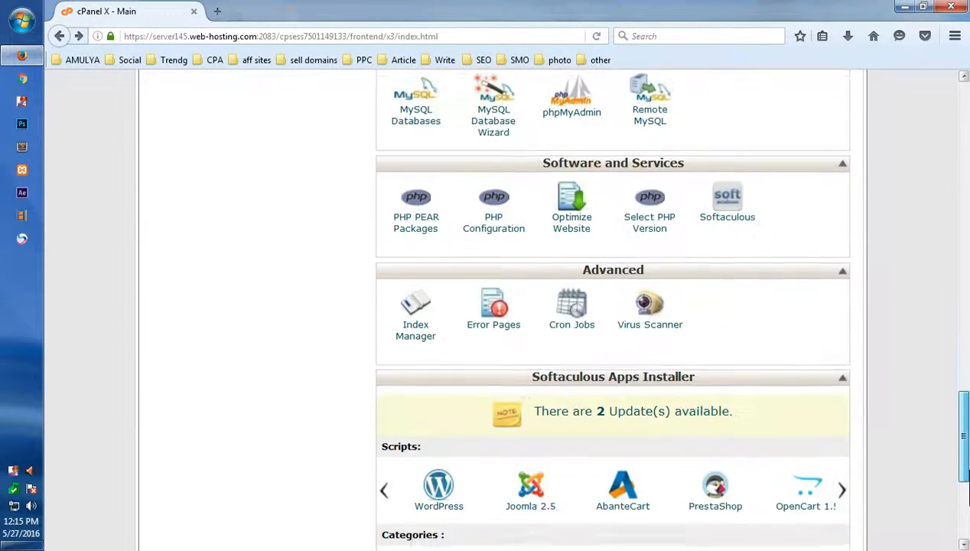
scroll(down, 3)
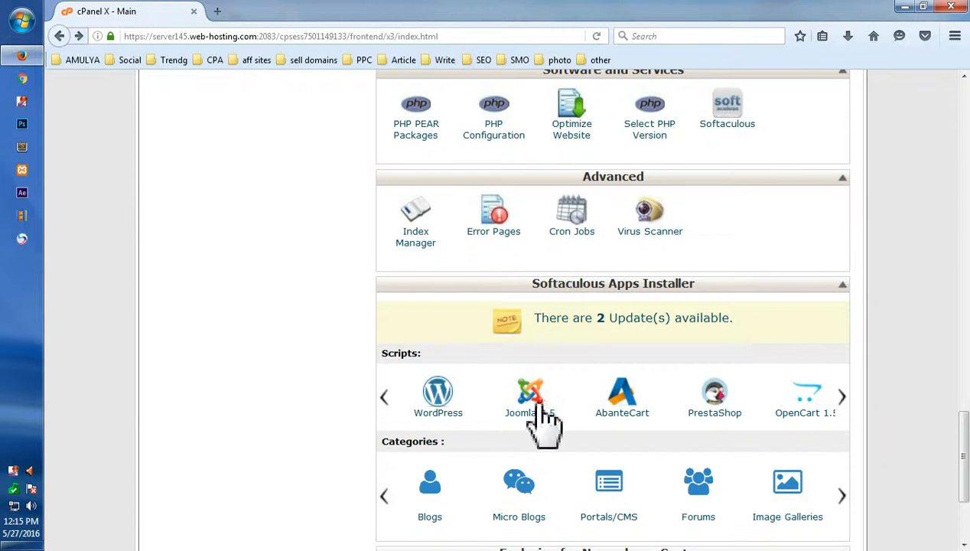
- Advance the Scripts carousel twice to show Drupal 7 and phpBB
click(842, 397)
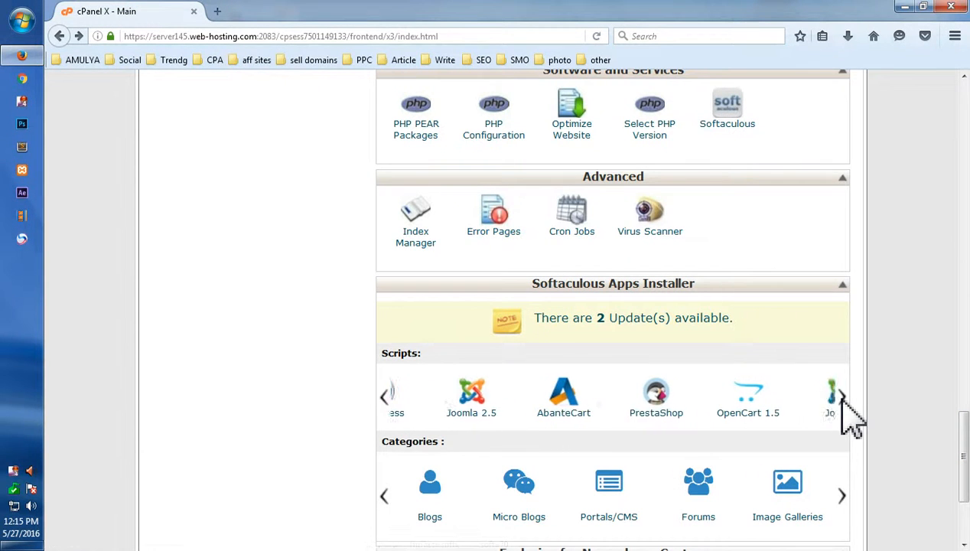
click(841, 396)
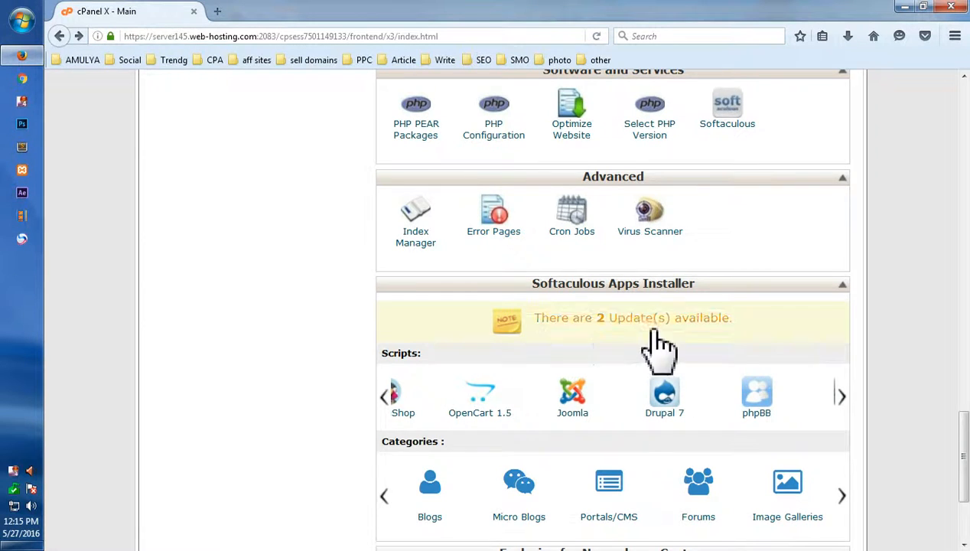
scroll(up, 3)
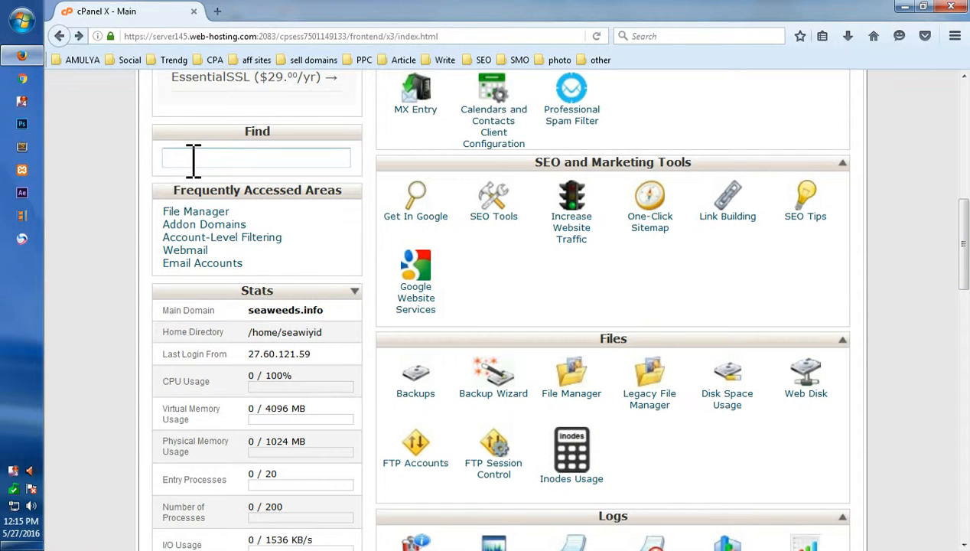
- Page the Softaculous Scripts carousel back to its start so WordPress shows first
scroll(down, 3)
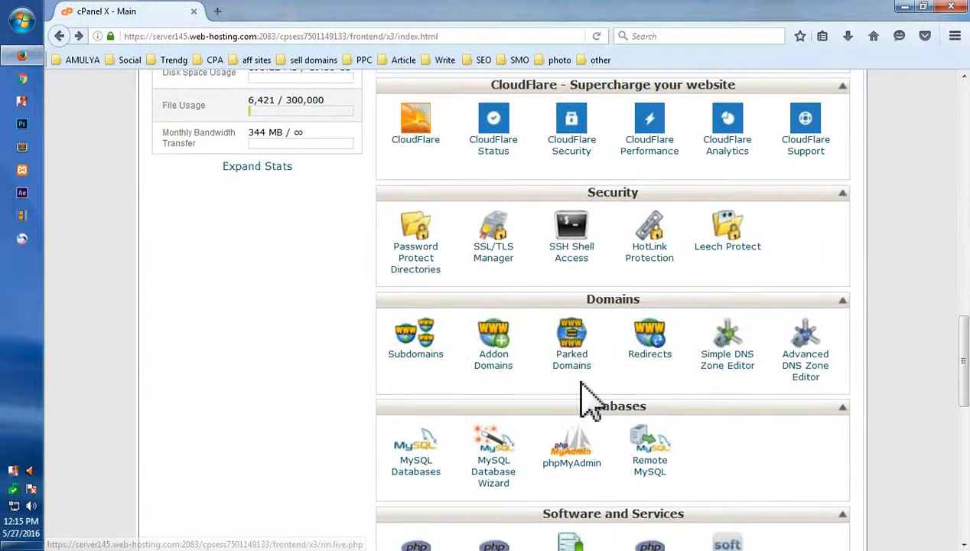
scroll(down, 3)
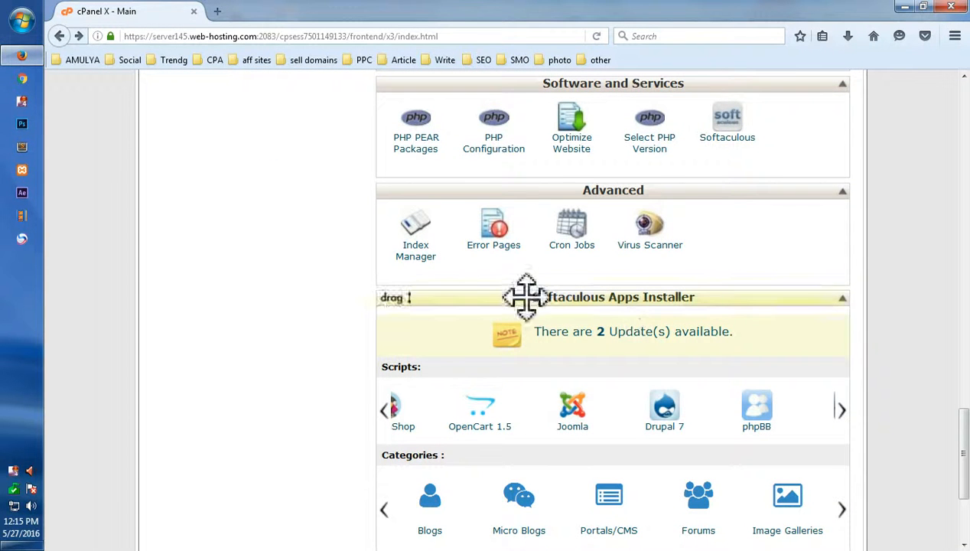
mouse_move(536, 306)
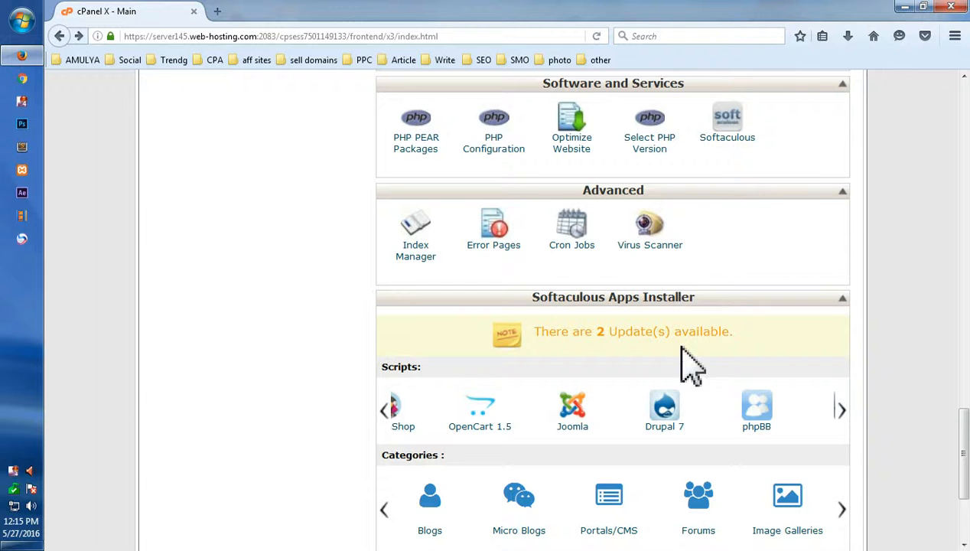
mouse_move(213, 213)
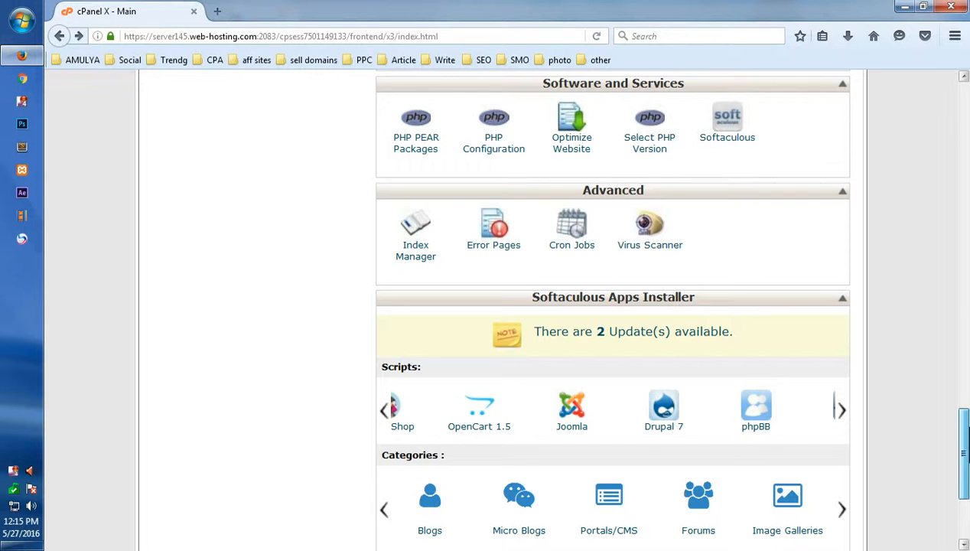
scroll(down, 3)
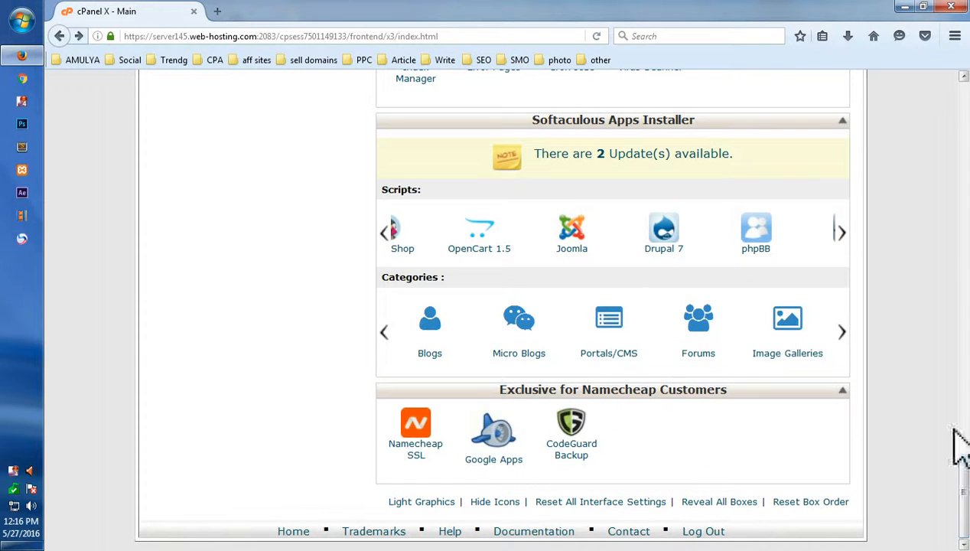
click(385, 233)
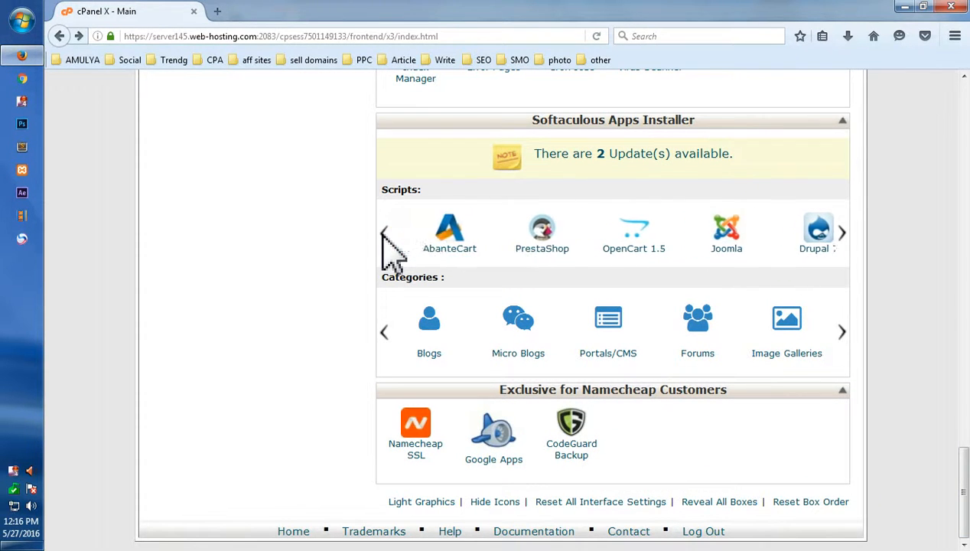
click(384, 233)
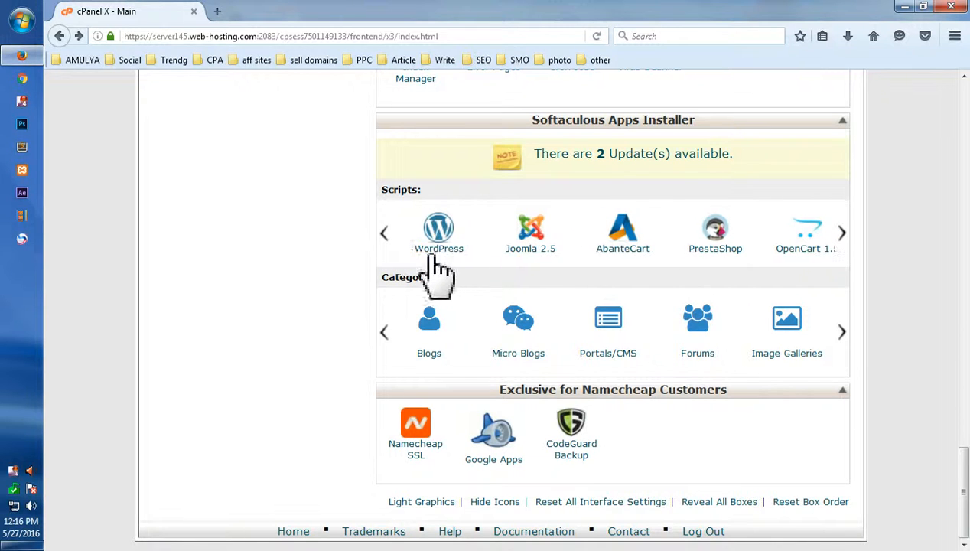
- Open the WordPress page in Softaculous and scroll through its overview
click(439, 233)
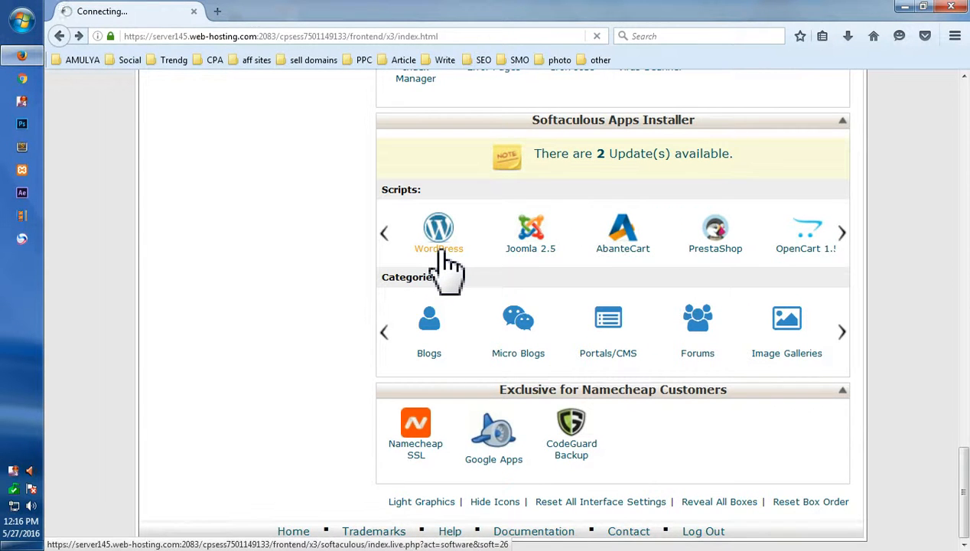
click(438, 227)
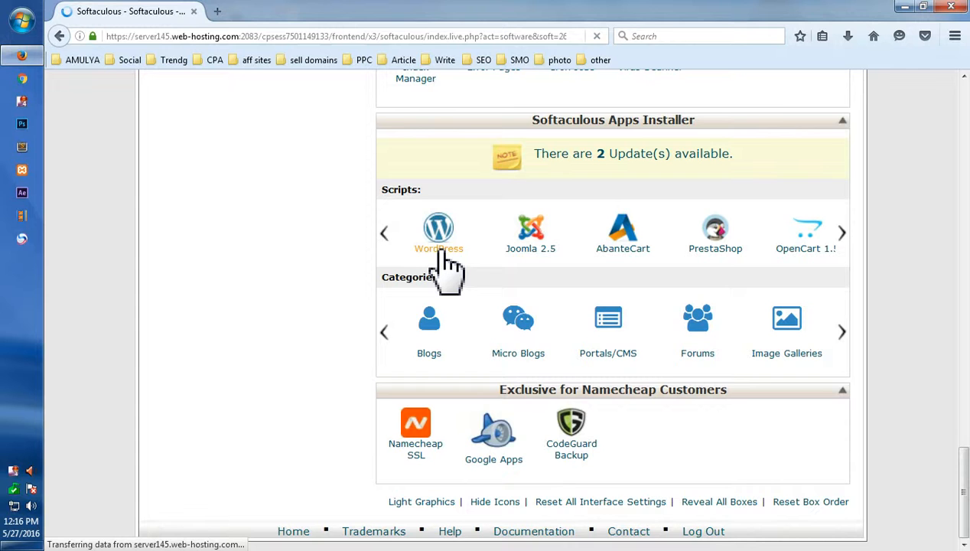
click(438, 228)
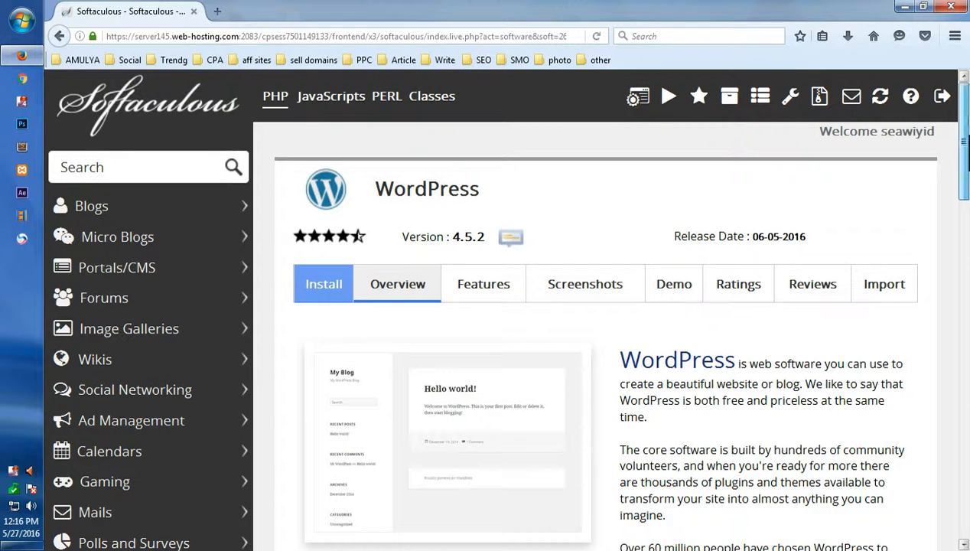
scroll(down, 3)
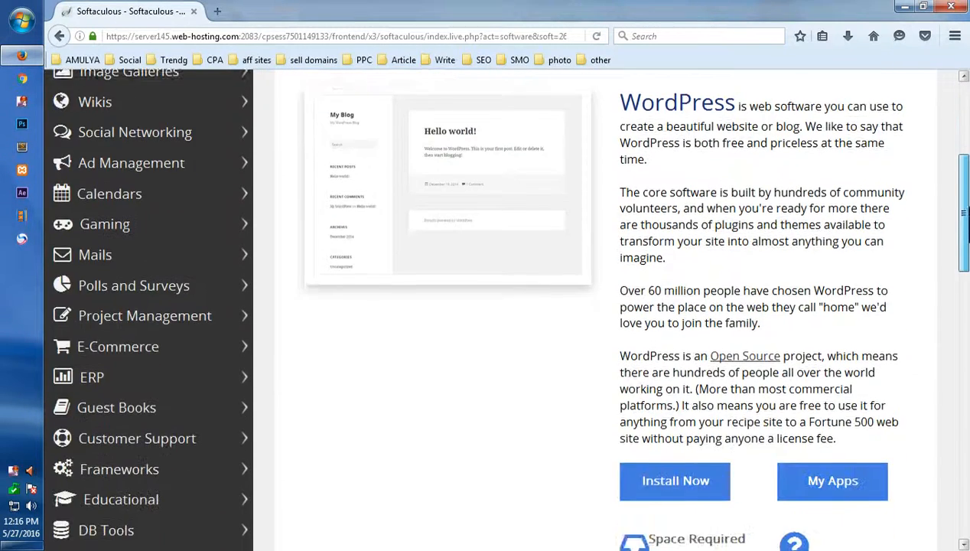
click(832, 481)
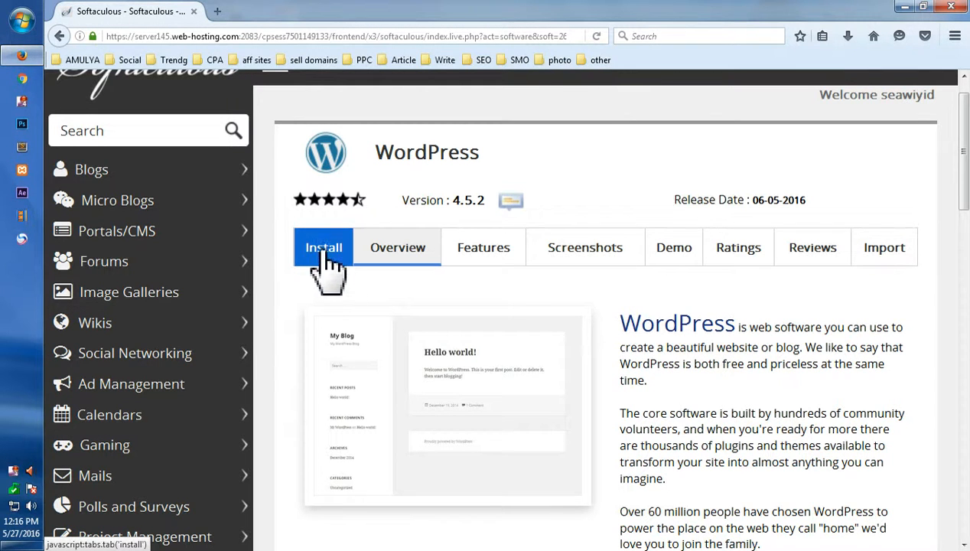
- Review WordPress install details and the three existing installations, then return to the overview
click(322, 247)
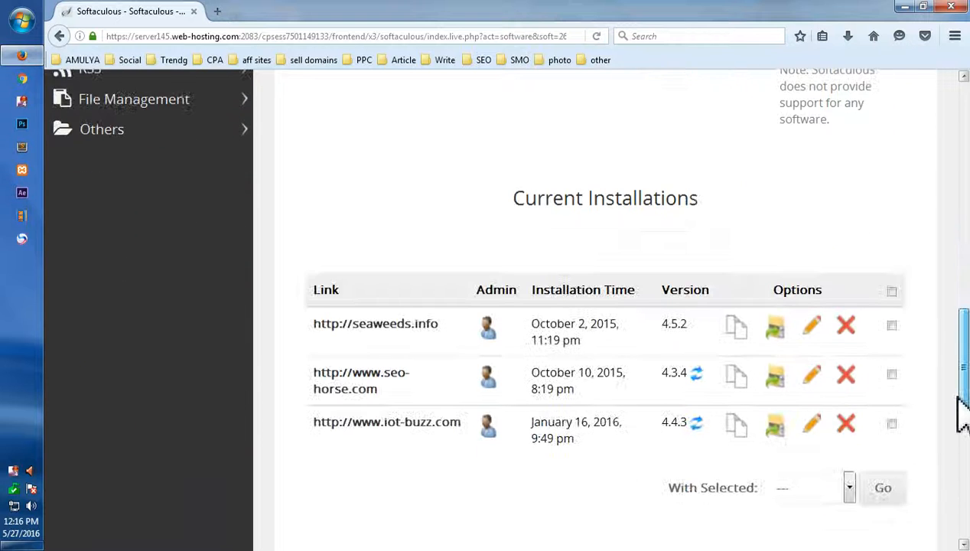
scroll(down, 3)
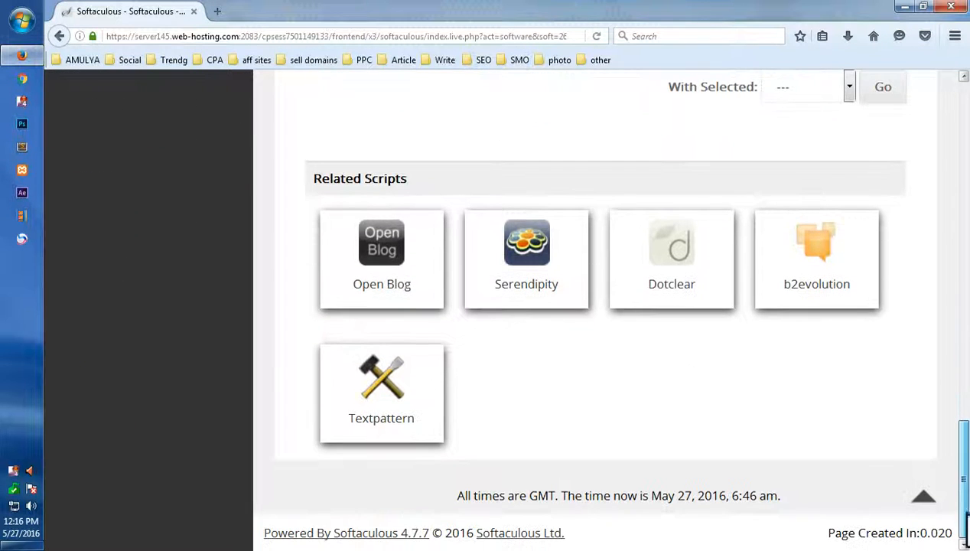
mouse_move(816, 242)
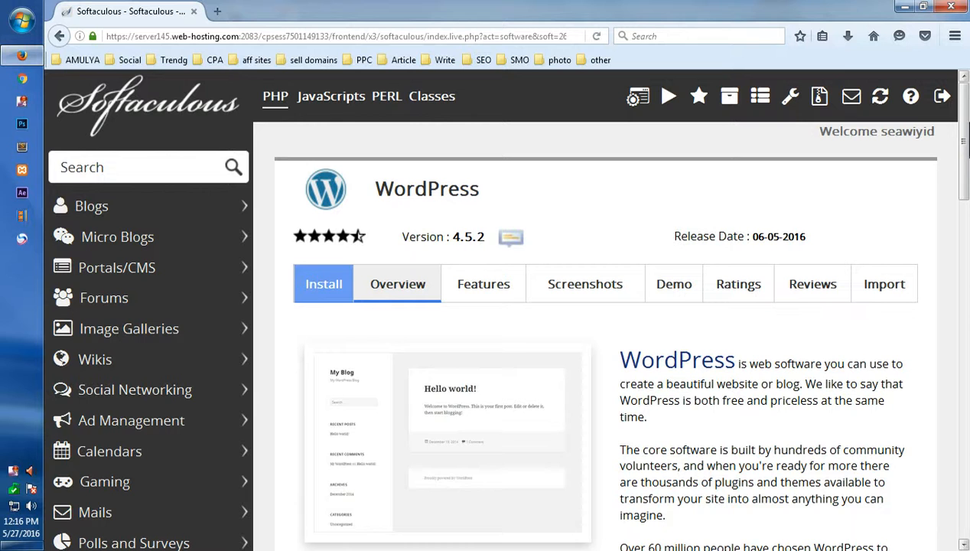
mouse_move(451, 452)
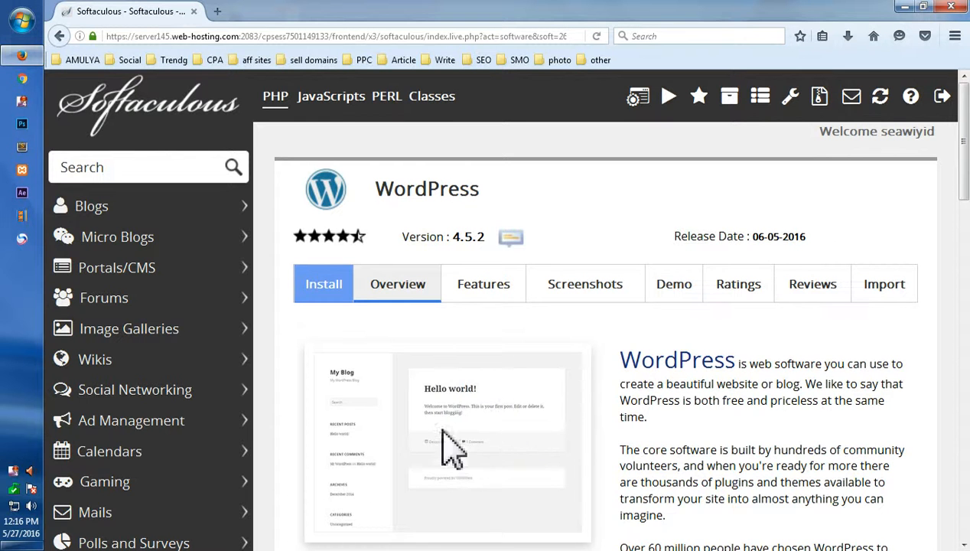
mouse_move(686, 473)
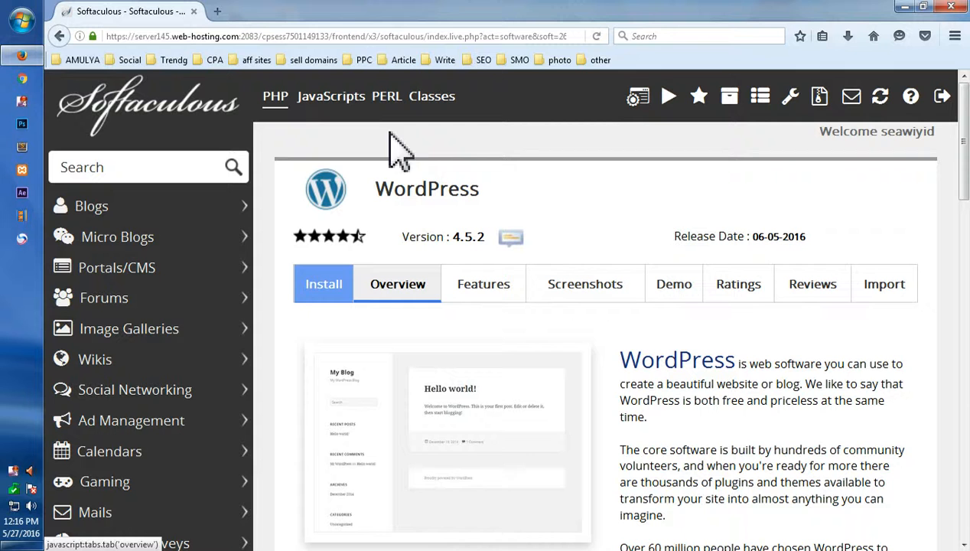
click(60, 36)
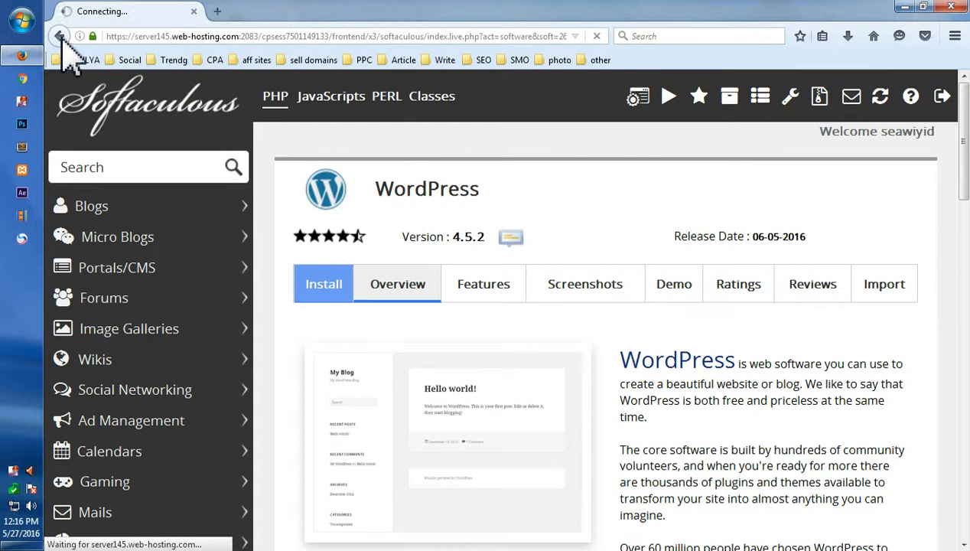
- Go back to the cPanel home page and scroll through its sections
click(60, 36)
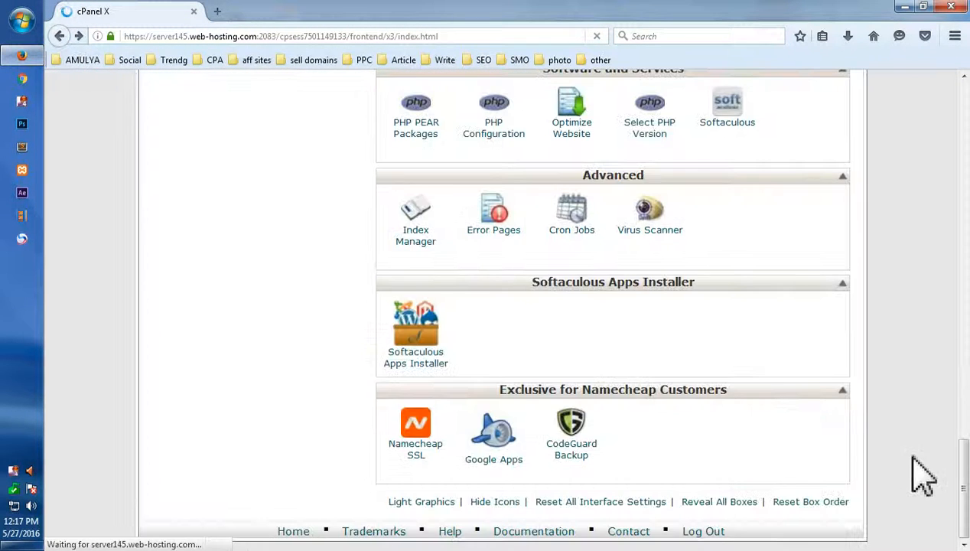
scroll(up, 3)
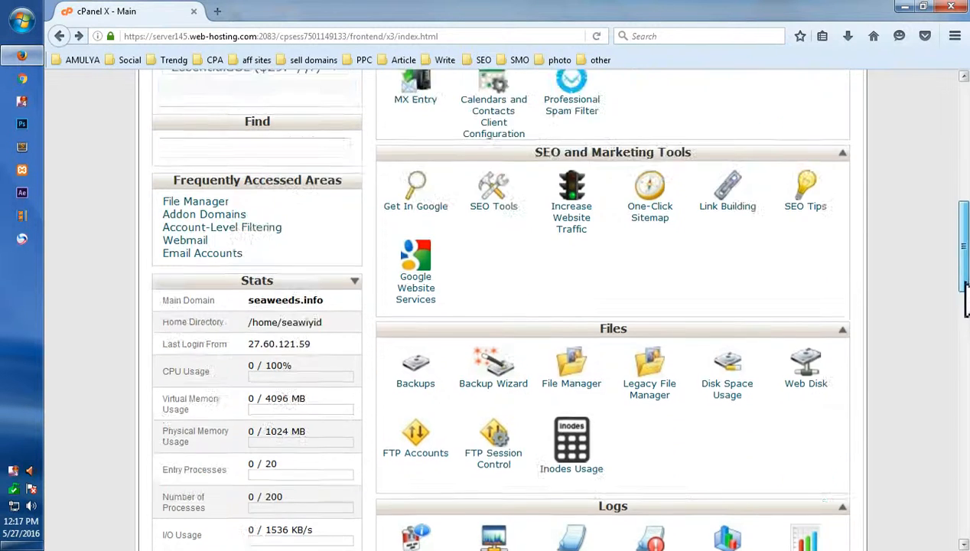
scroll(up, 3)
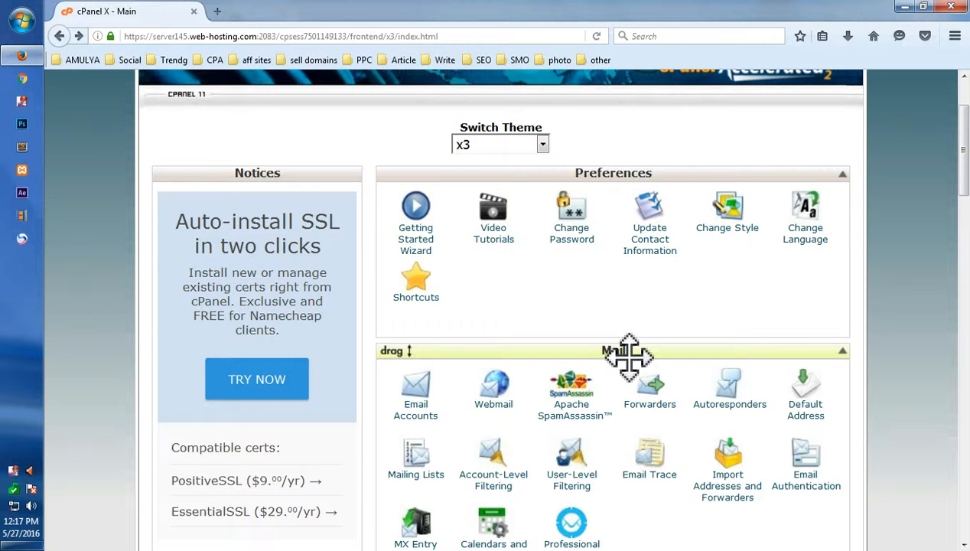
mouse_move(545, 425)
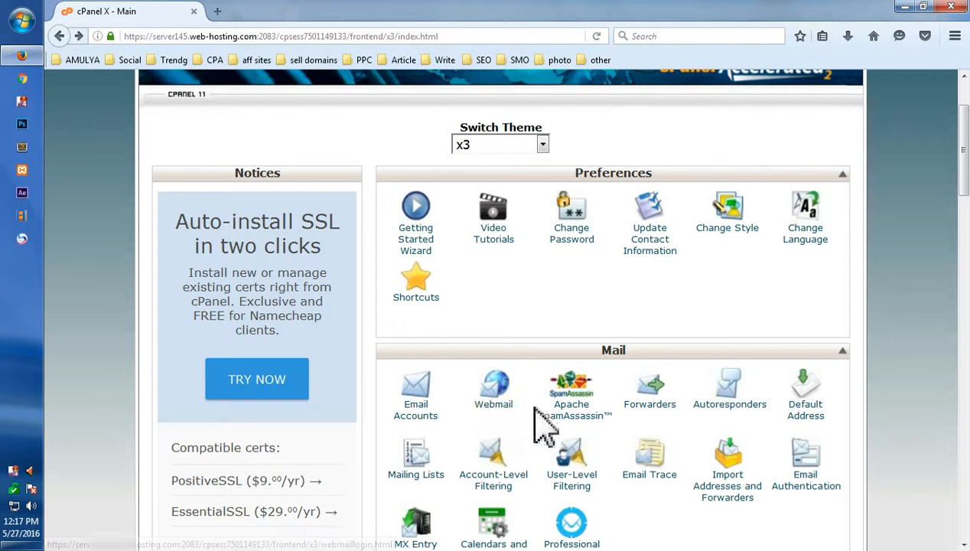
scroll(down, 3)
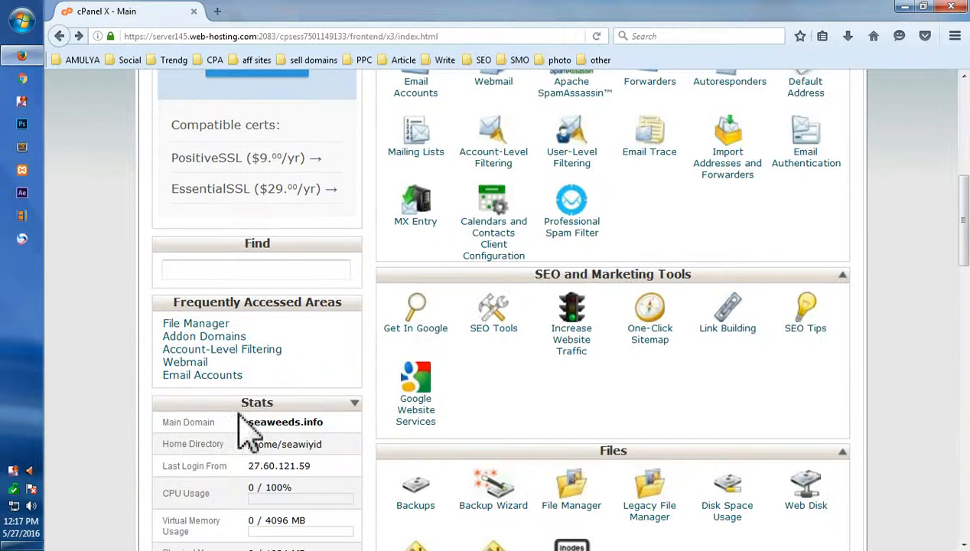
- Search the tools for 'web' and open Webmail
click(256, 268)
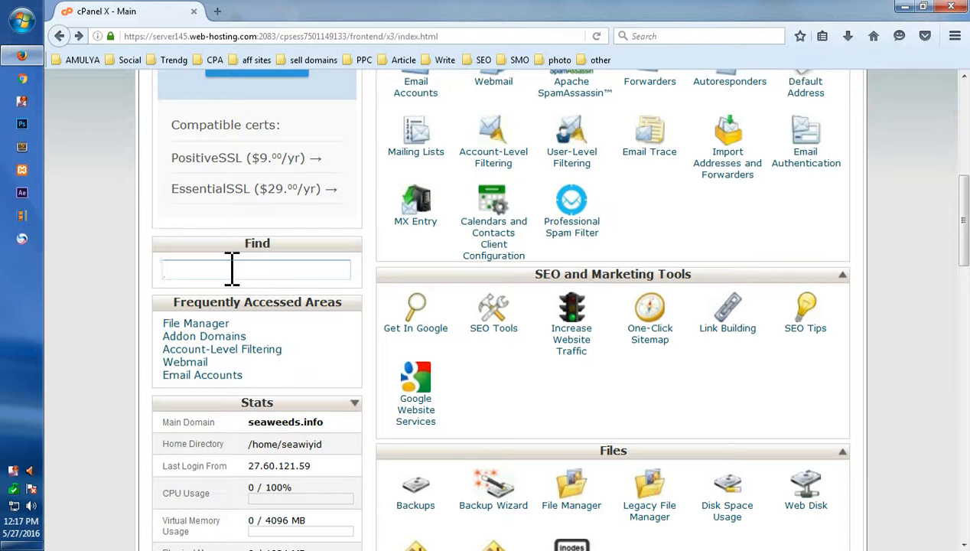
text(web)
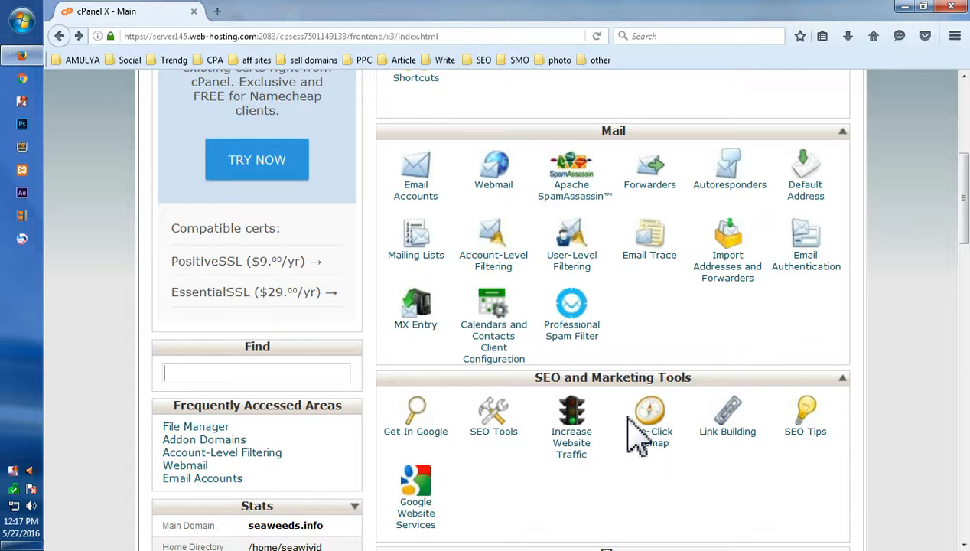
click(493, 168)
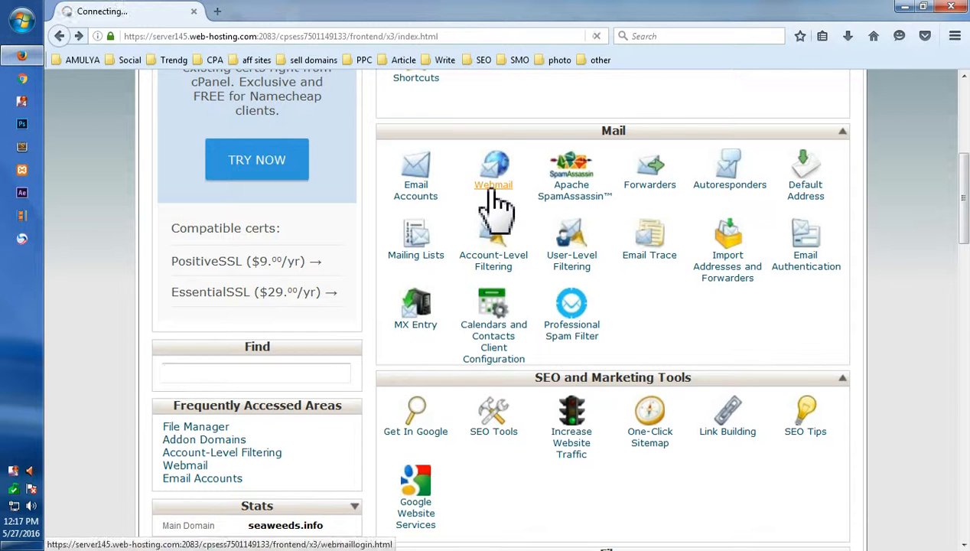
click(494, 168)
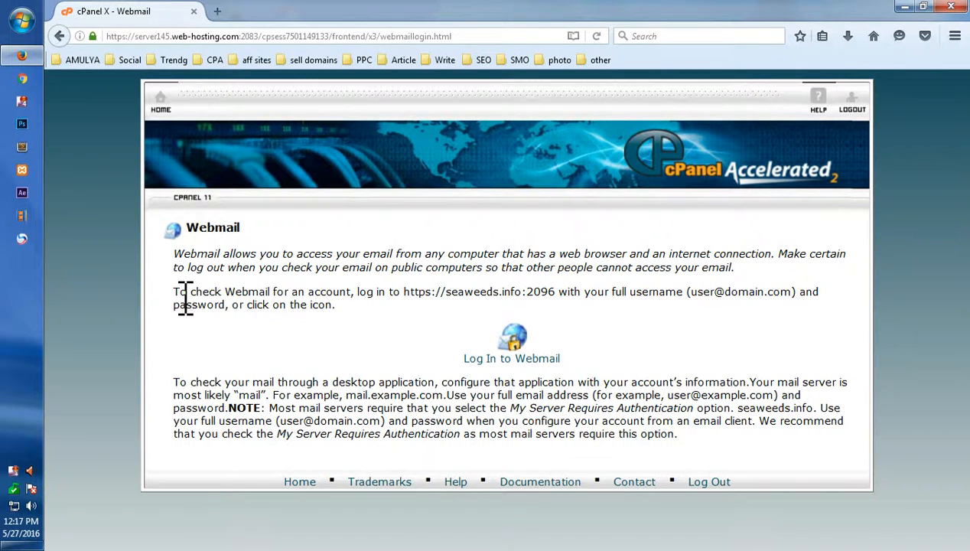
mouse_move(260, 298)
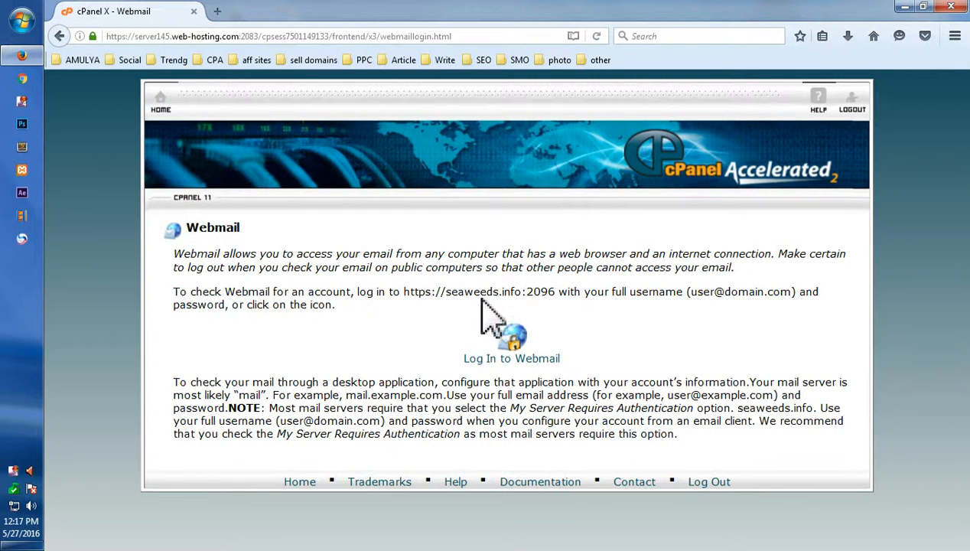
mouse_move(543, 325)
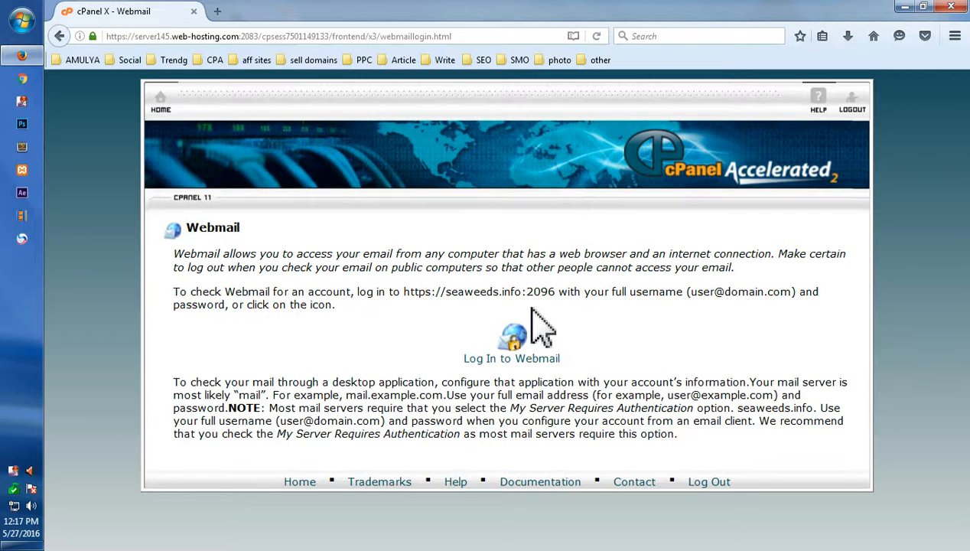
mouse_move(647, 298)
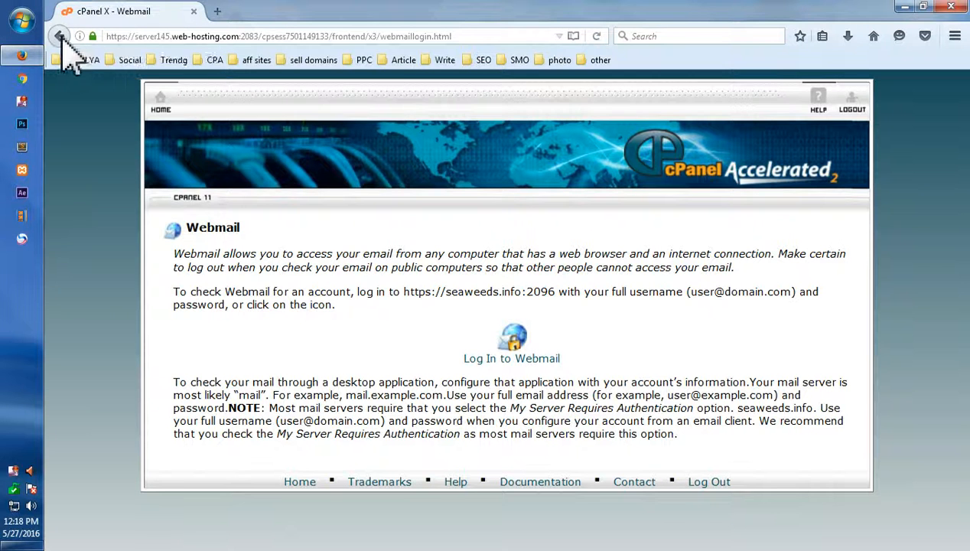
click(59, 36)
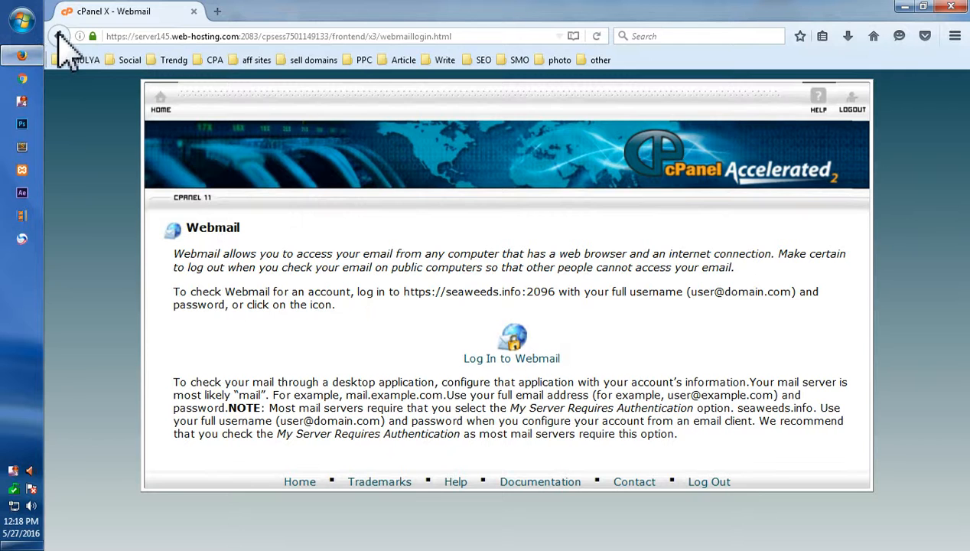
- Return to the cPanel main page and scroll down to Domains, Databases and Software
click(60, 36)
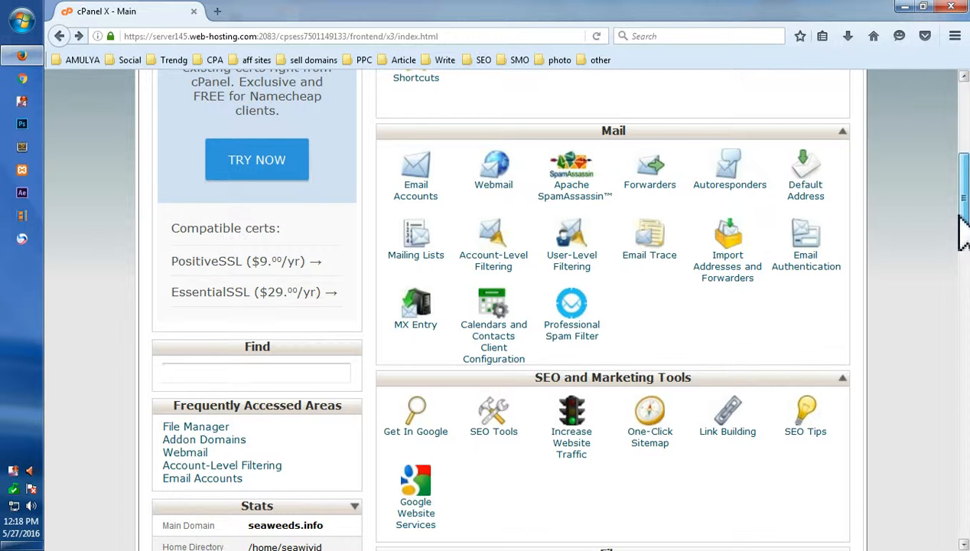
click(255, 373)
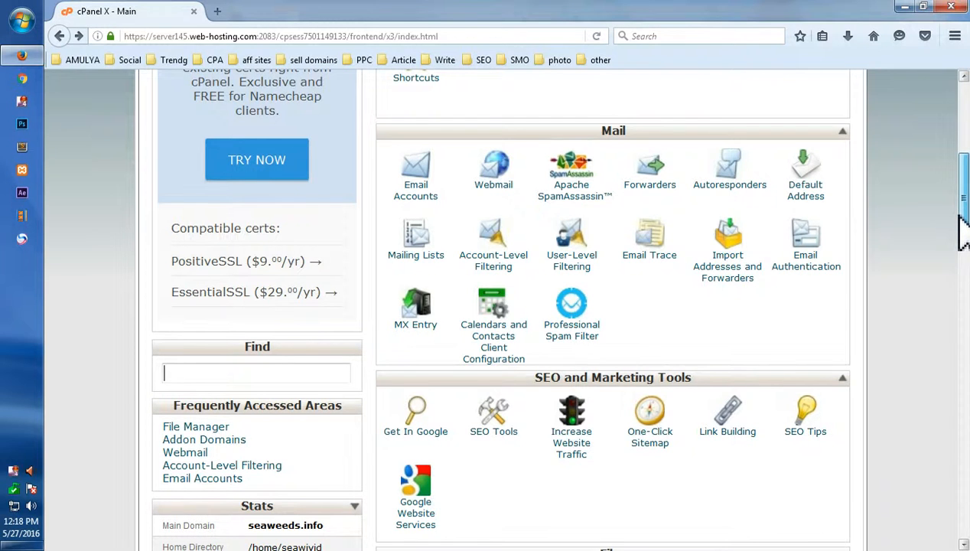
scroll(down, 3)
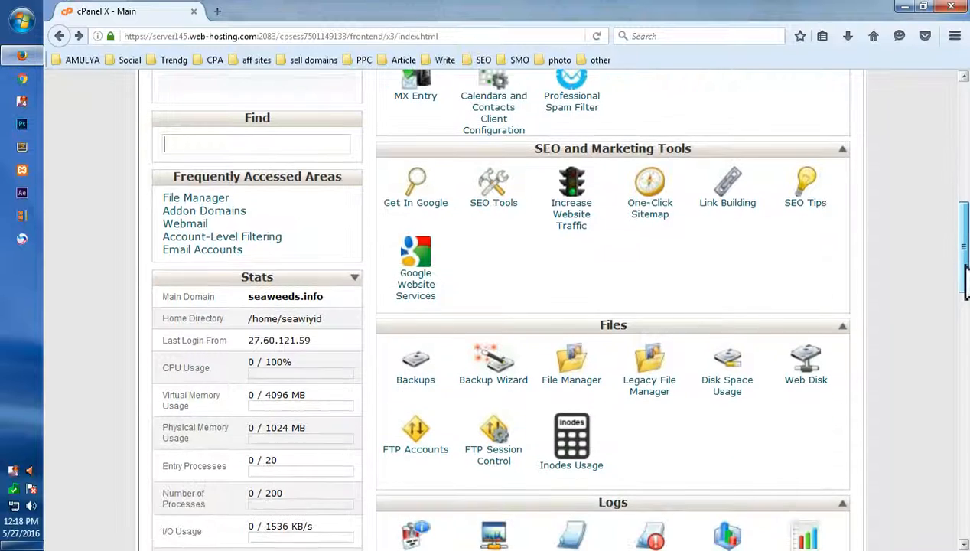
scroll(down, 3)
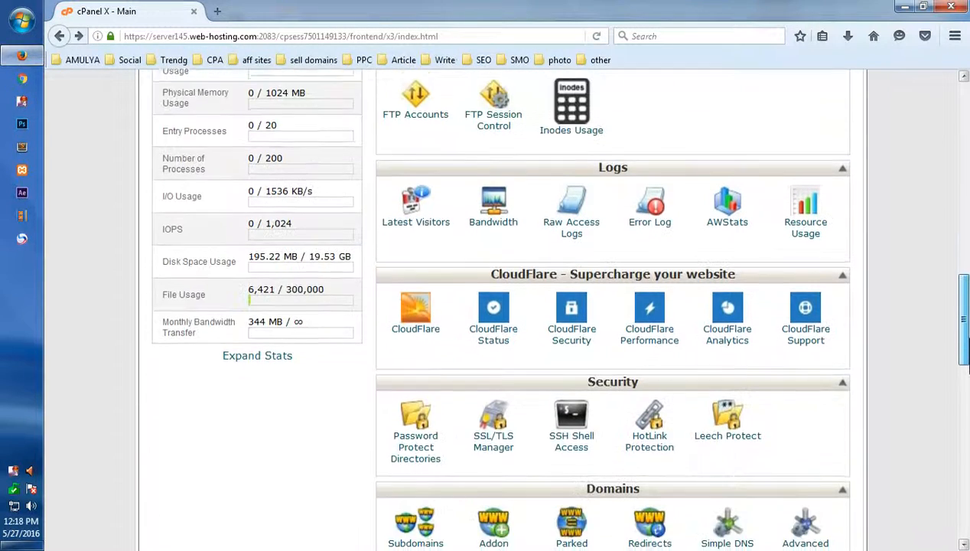
scroll(down, 3)
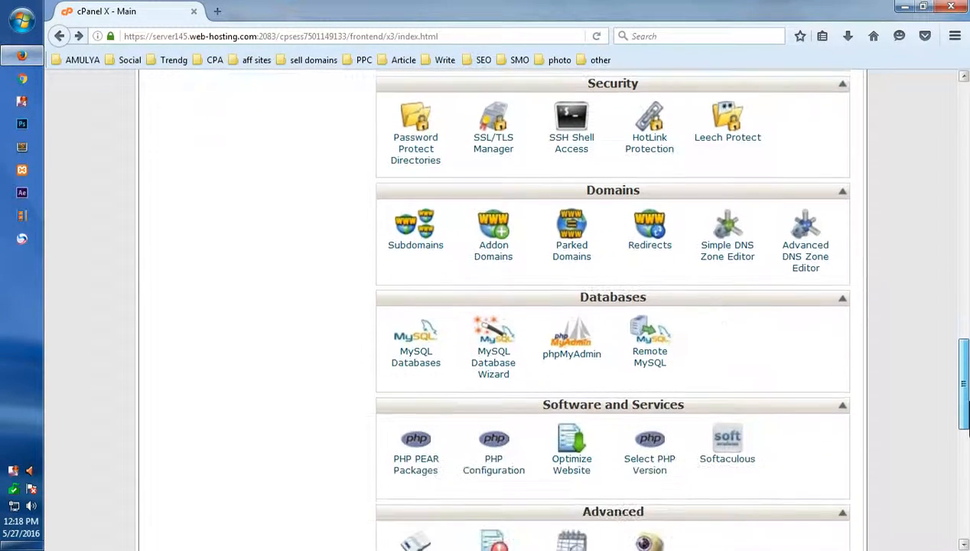
scroll(down, 3)
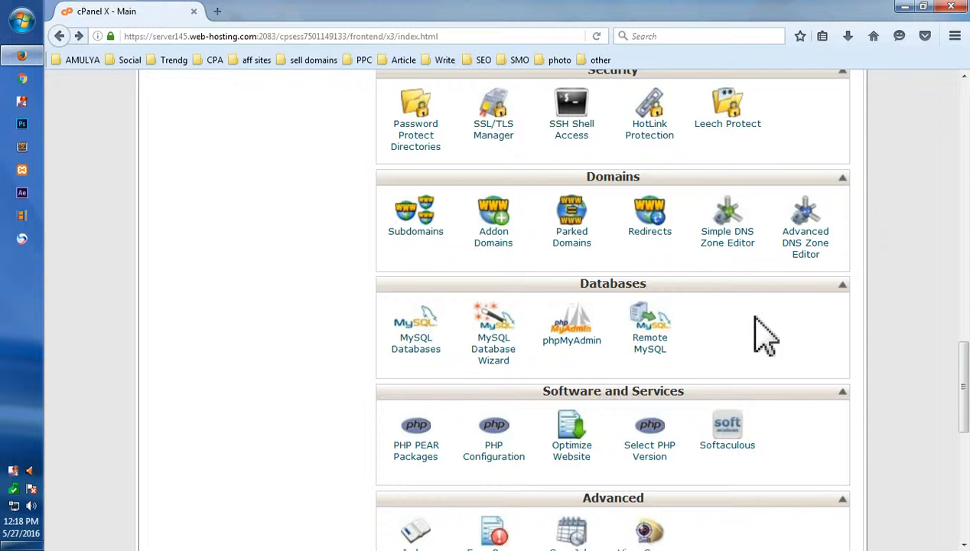
mouse_move(781, 349)
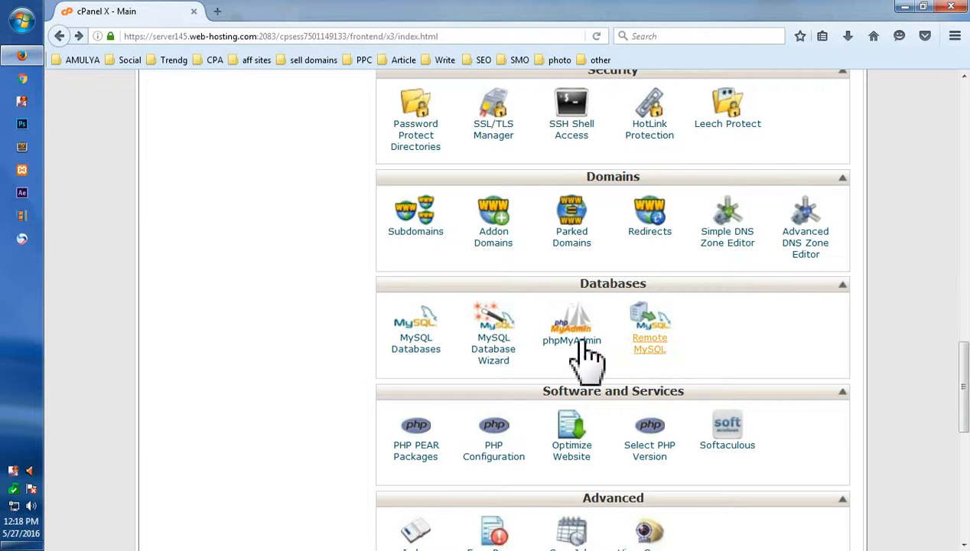
mouse_move(482, 359)
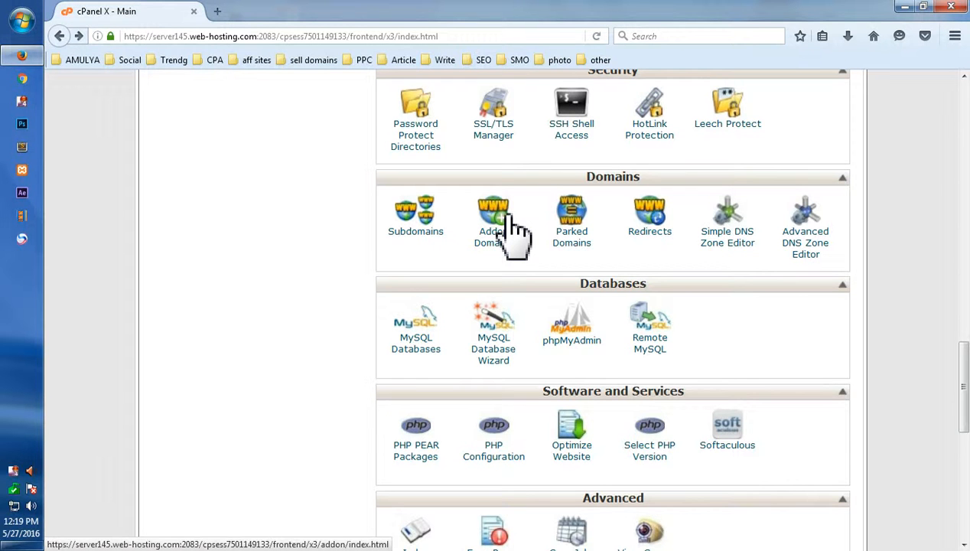
- Open Addon Domains, scroll the Create an Addon Domain form, and head back
click(494, 219)
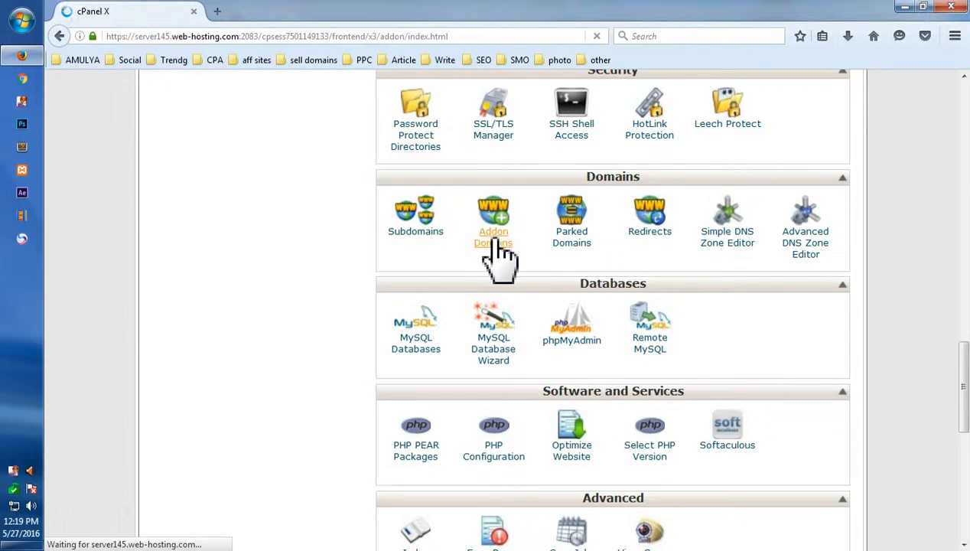
click(493, 216)
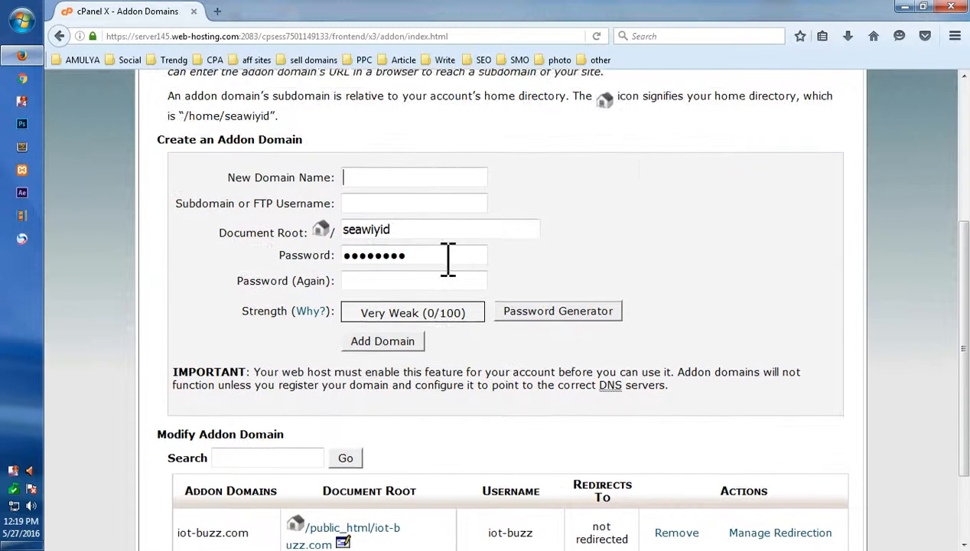
scroll(down, 3)
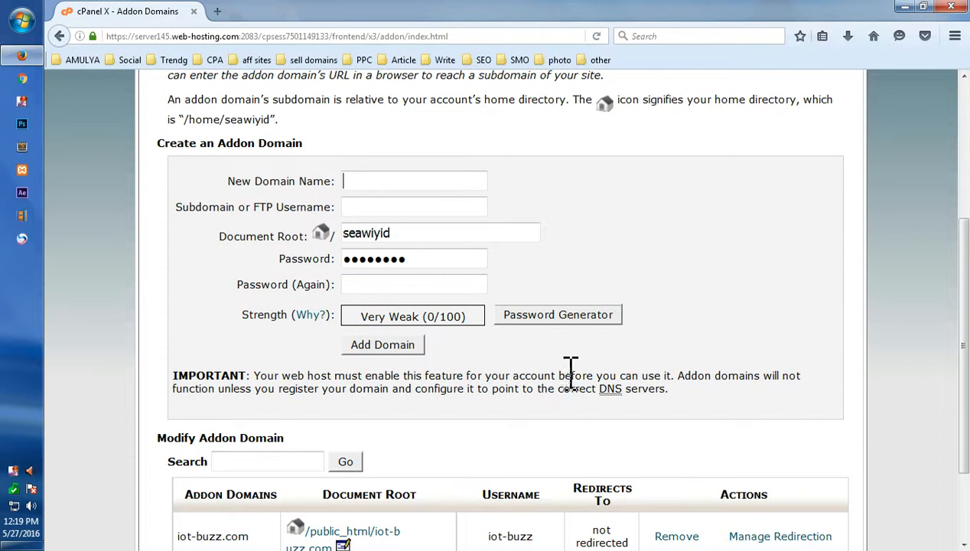
click(60, 36)
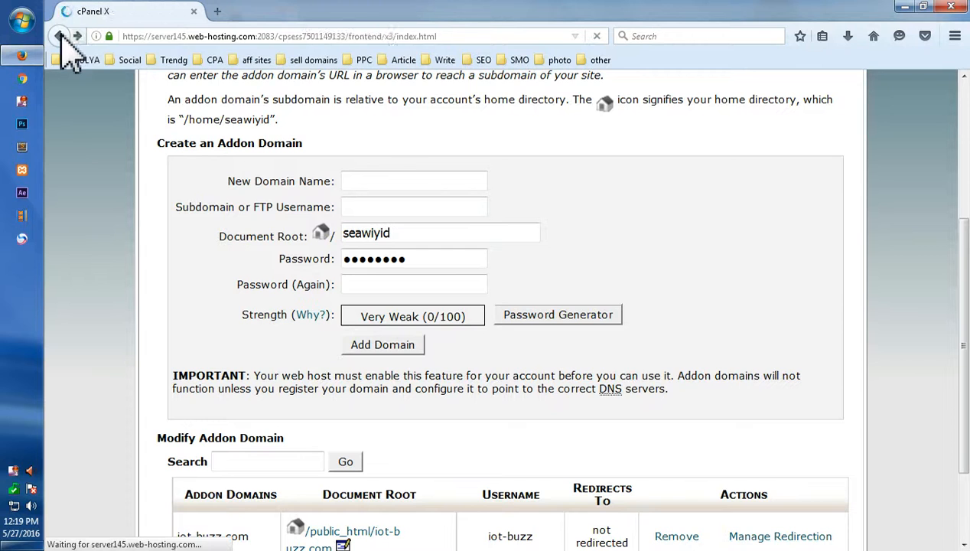
- Go back to the cPanel home page and scroll down to the Advanced section
click(59, 36)
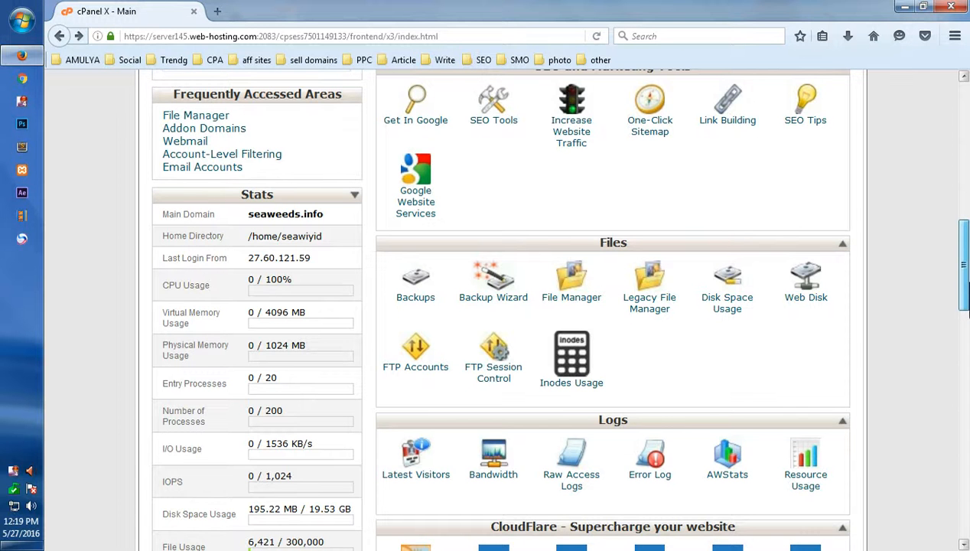
scroll(down, 3)
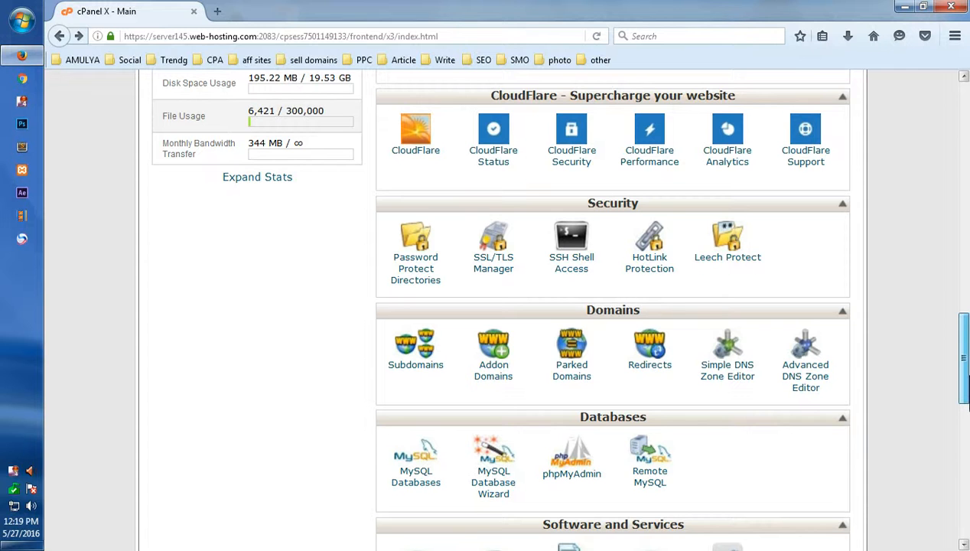
scroll(down, 3)
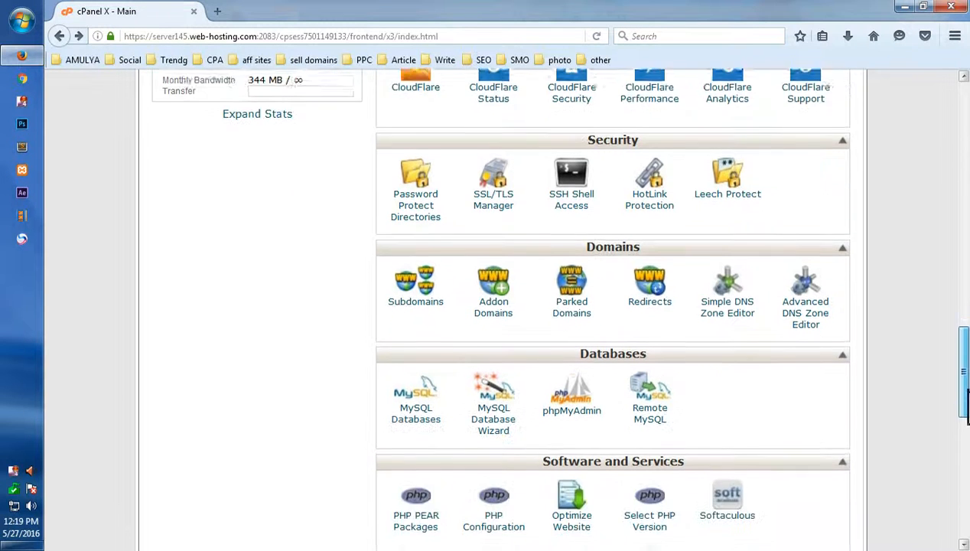
scroll(down, 3)
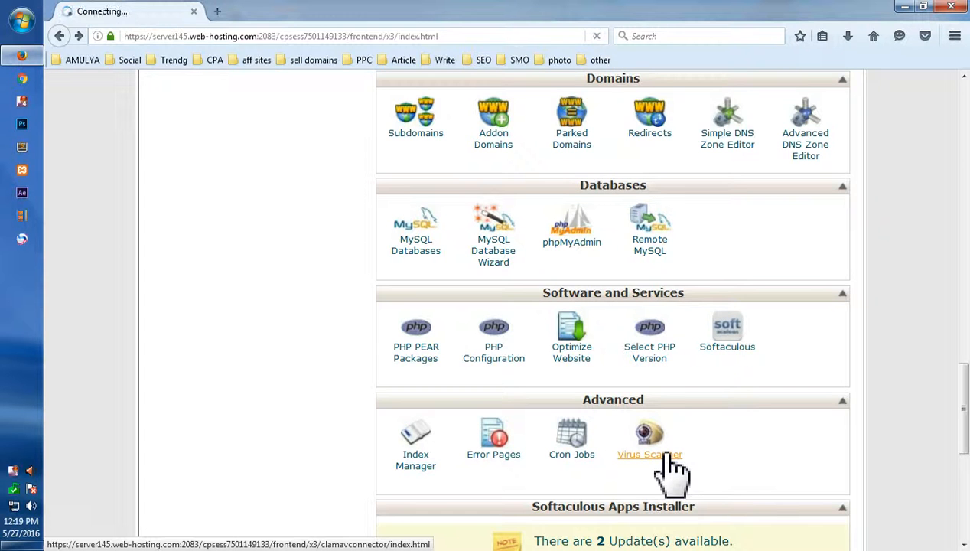
- Scan mail with the ClamAV Virus Scanner and dismiss the no-virus-found result
click(649, 437)
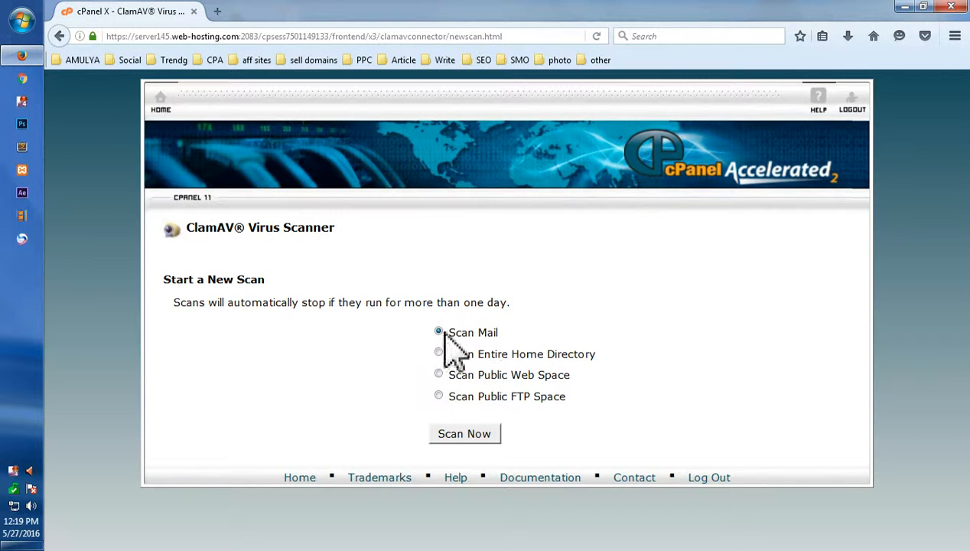
mouse_move(464, 442)
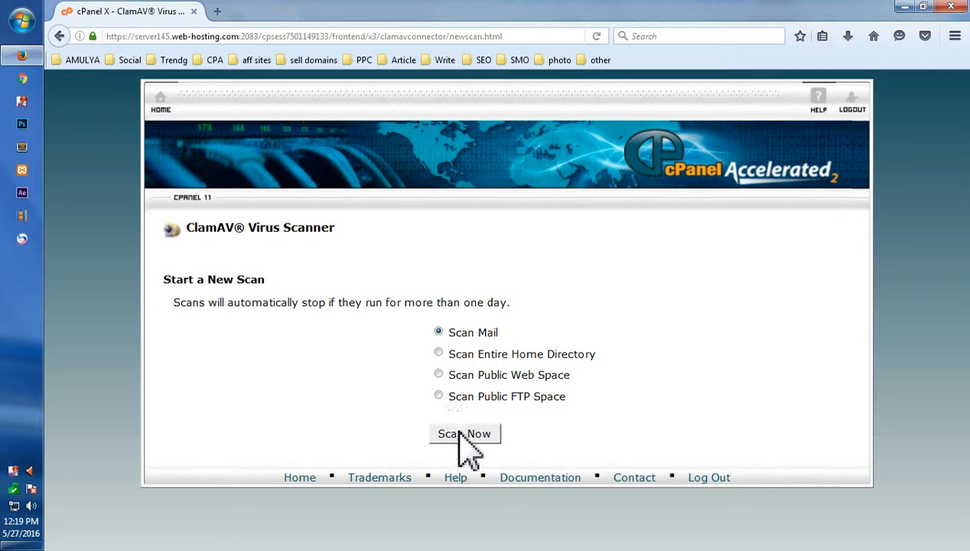
click(465, 434)
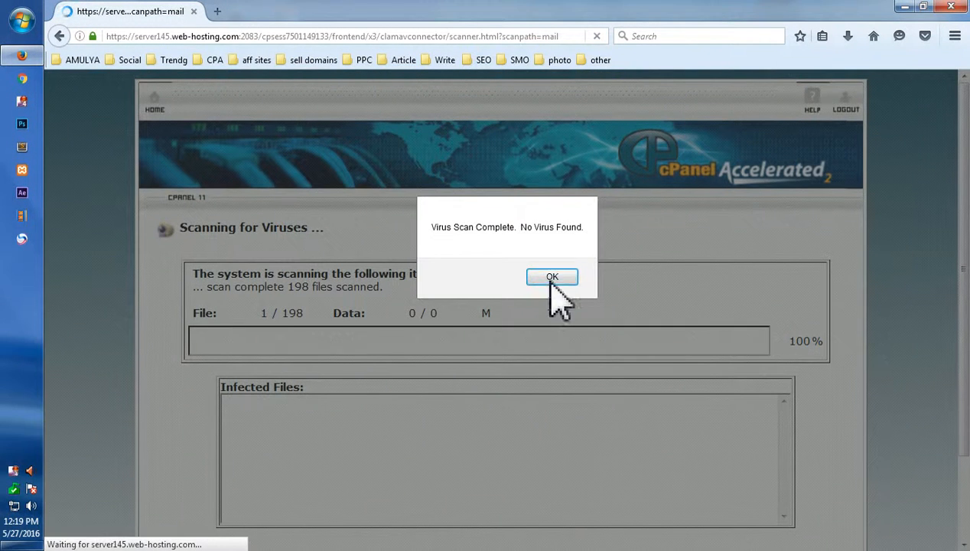
click(551, 276)
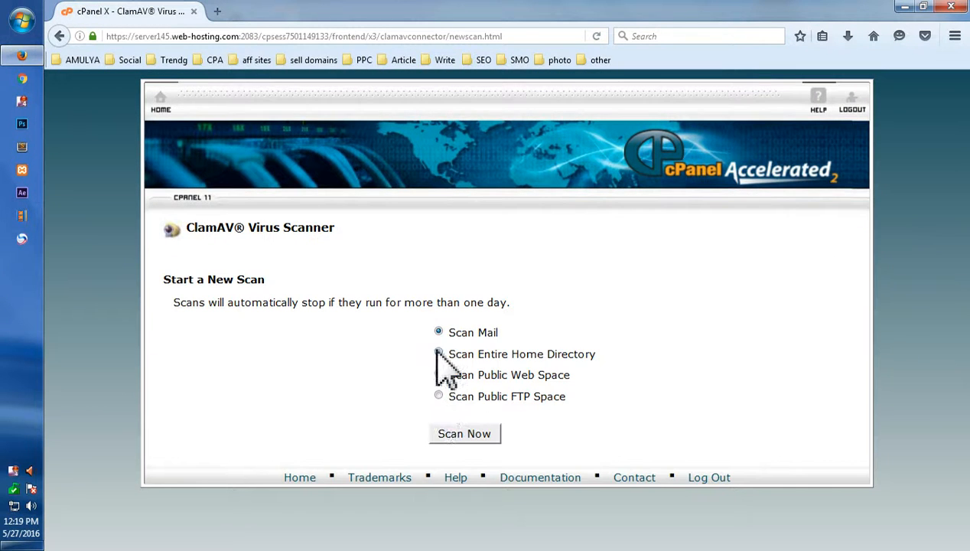
- Scan the entire home directory with ClamAV and acknowledge the 'No Virus Found' result
click(464, 433)
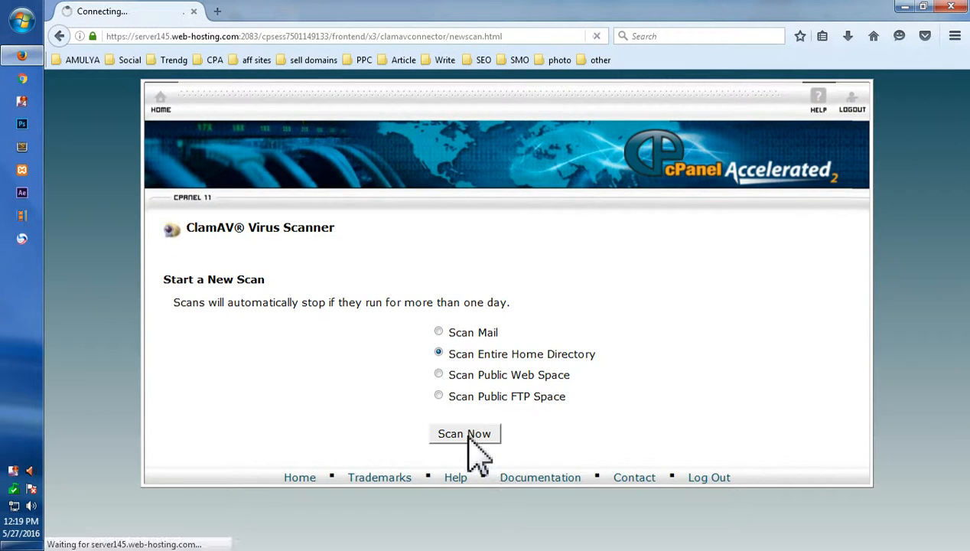
click(464, 433)
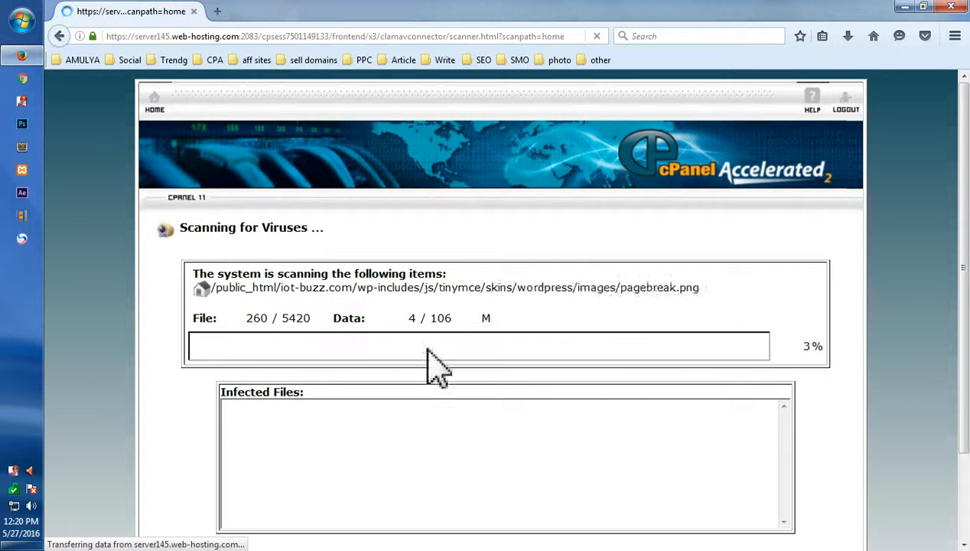
mouse_move(765, 378)
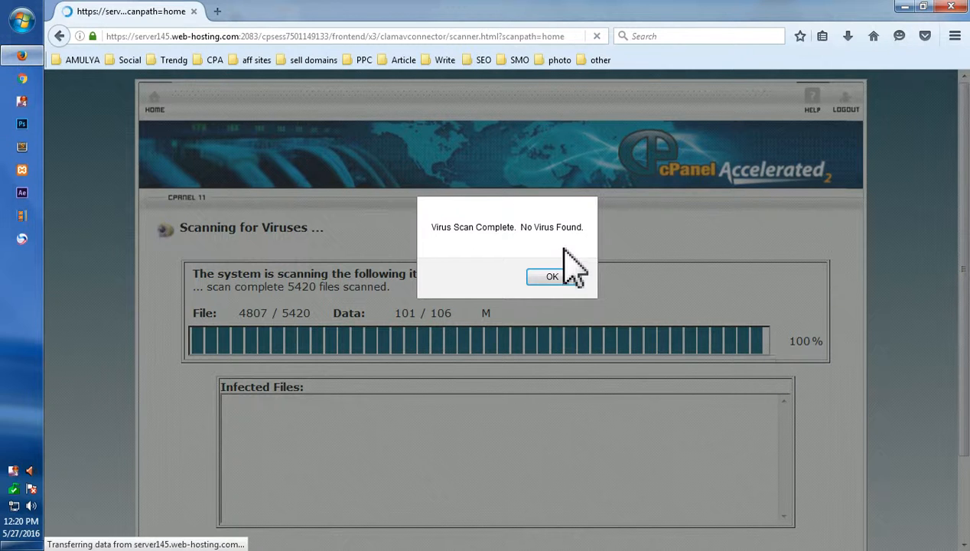
click(552, 277)
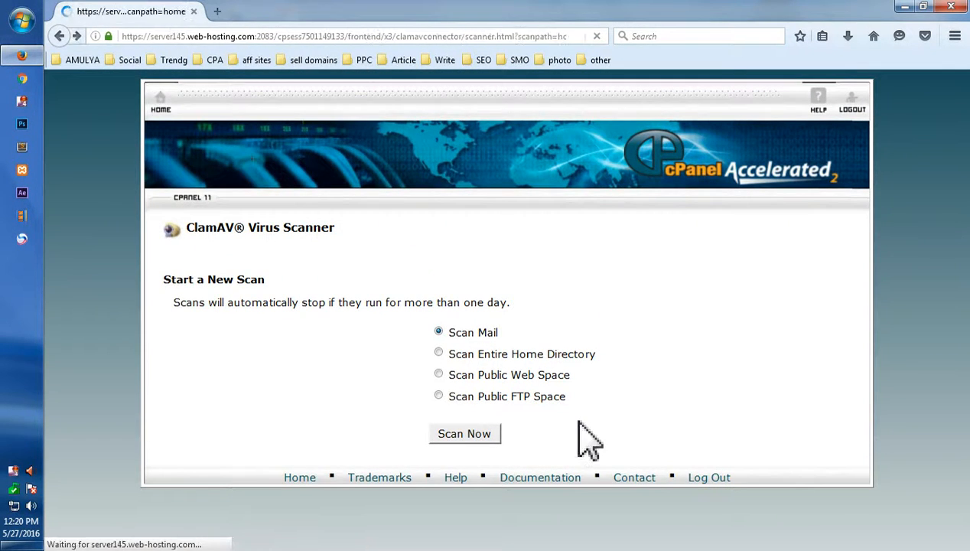
- Try another scan, dismiss the 'scan already in progress' warning, and head back home
click(464, 433)
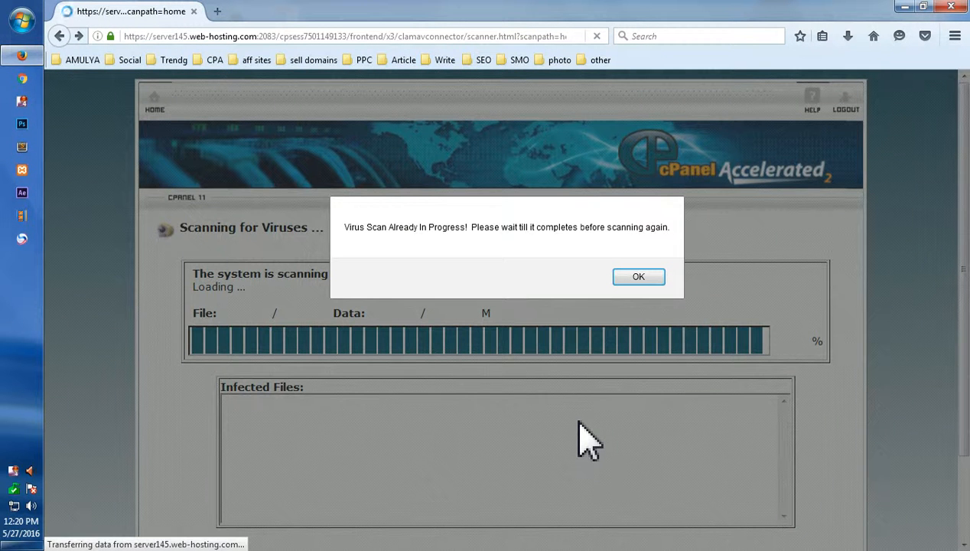
click(638, 276)
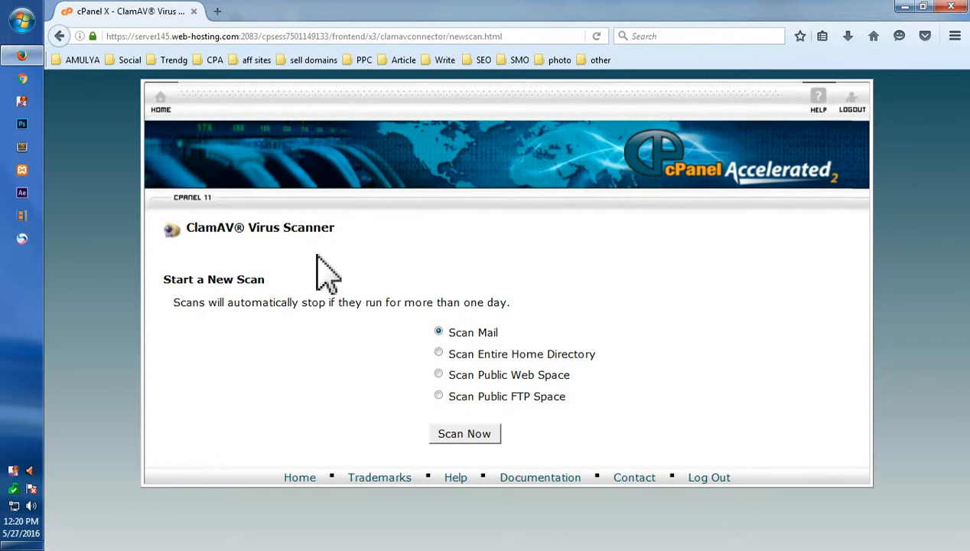
click(299, 477)
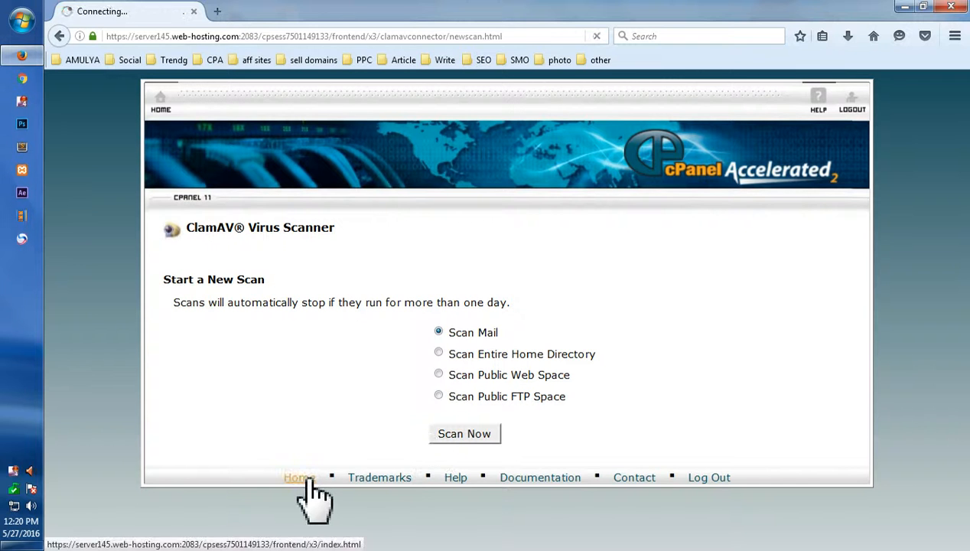
- Load the cPanel main page to view the Notices, Preferences and Mail sections
click(298, 477)
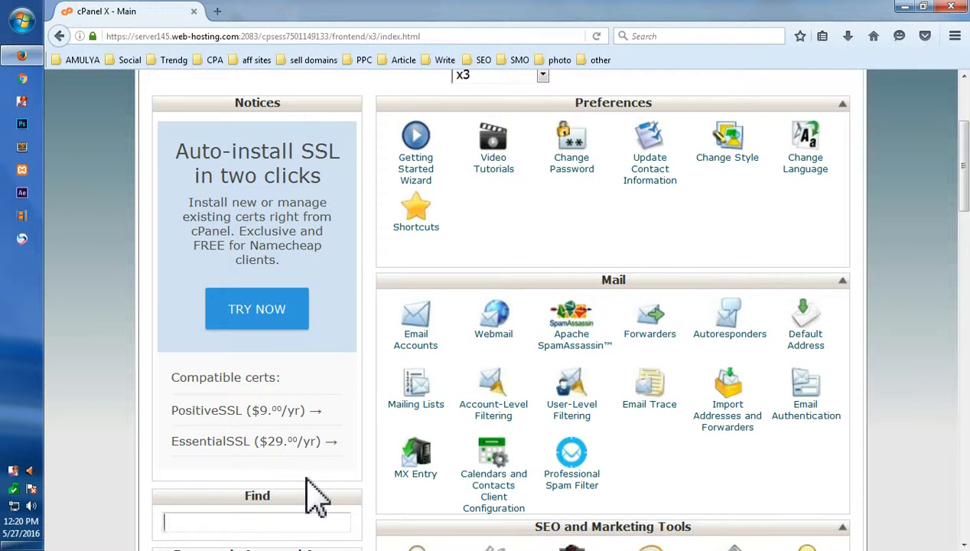
mouse_move(382, 202)
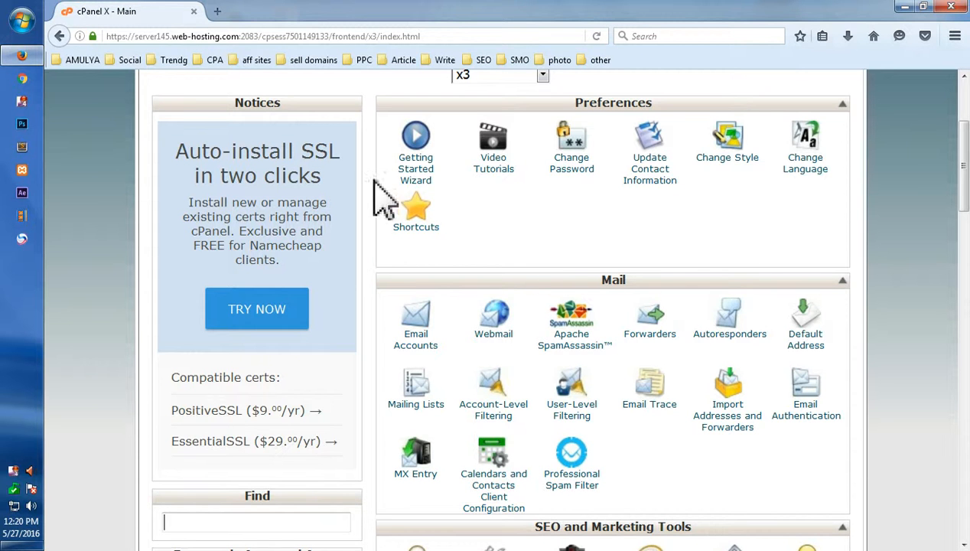
mouse_move(415, 168)
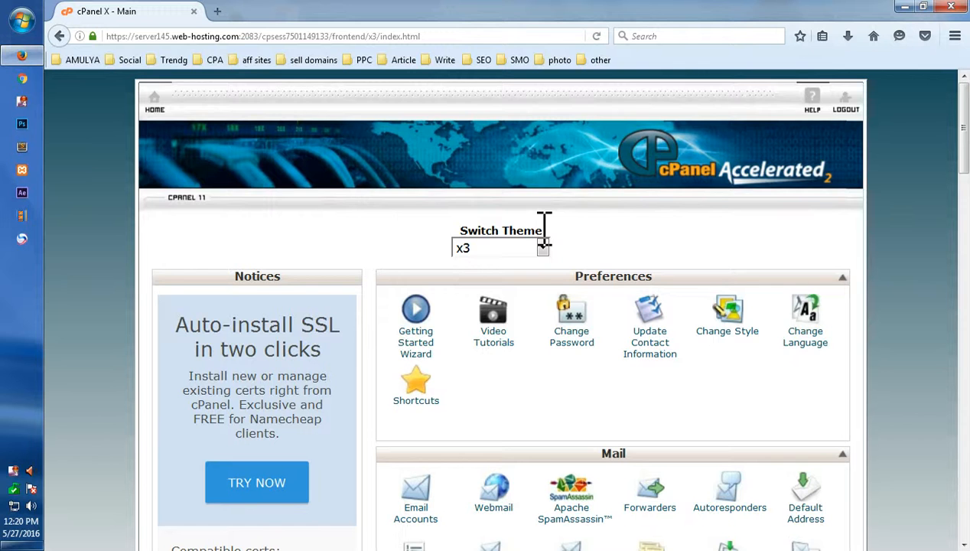
mouse_move(513, 261)
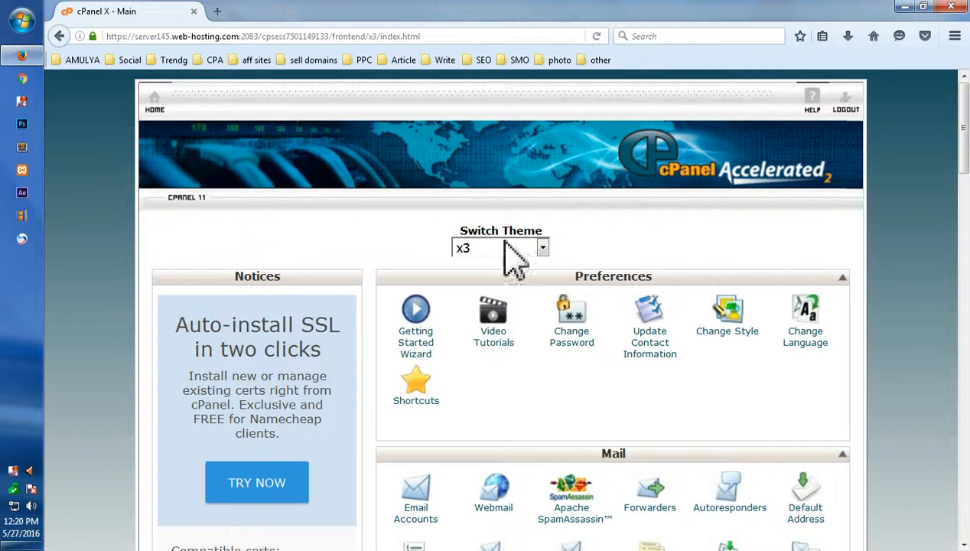
mouse_move(489, 371)
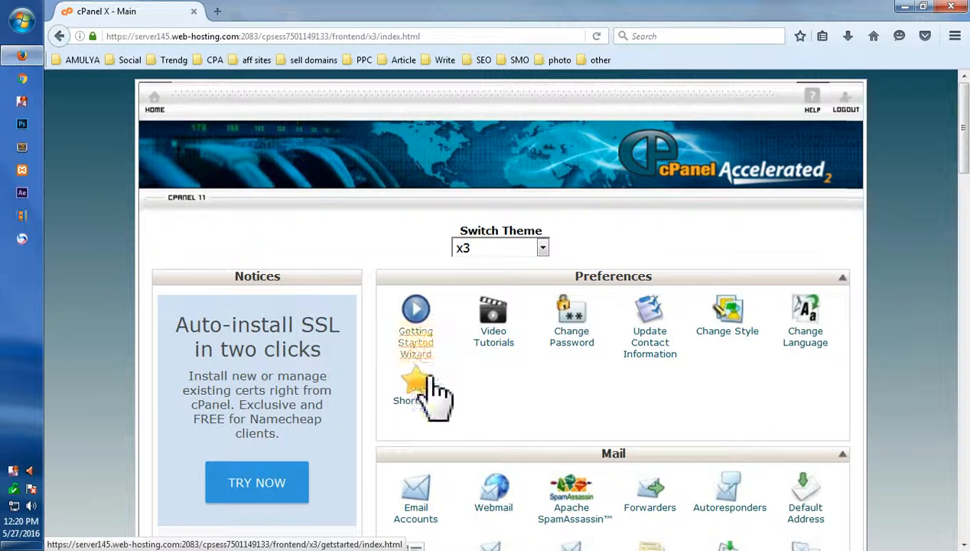
mouse_move(419, 379)
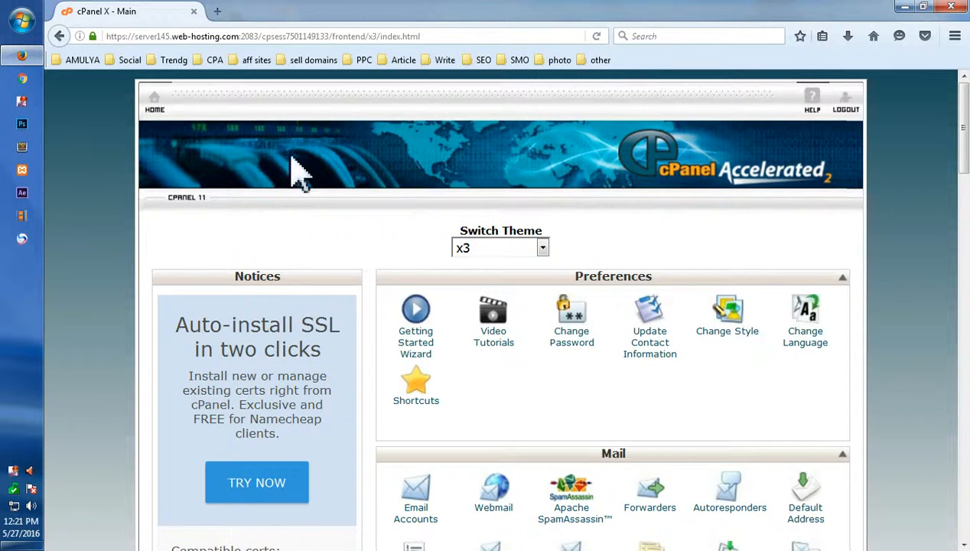
mouse_move(746, 383)
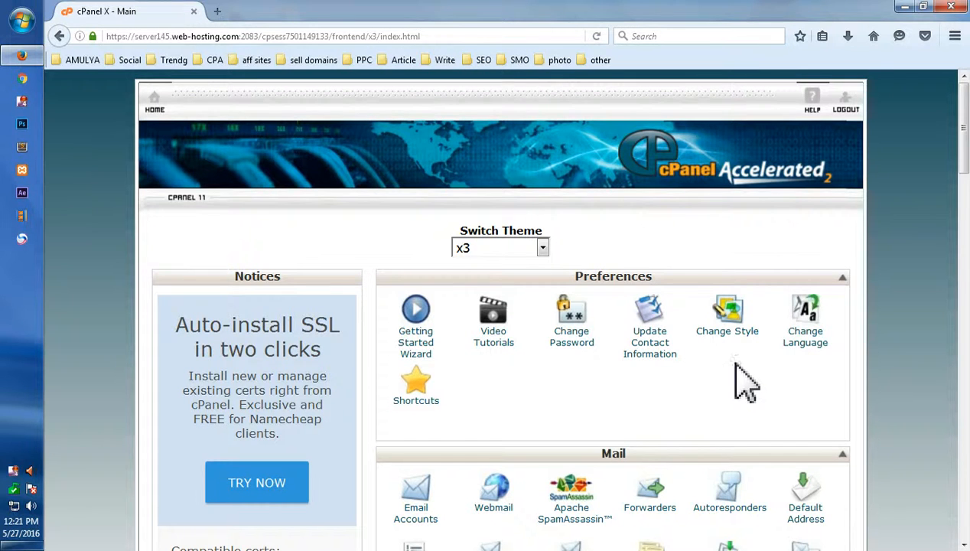
mouse_move(788, 401)
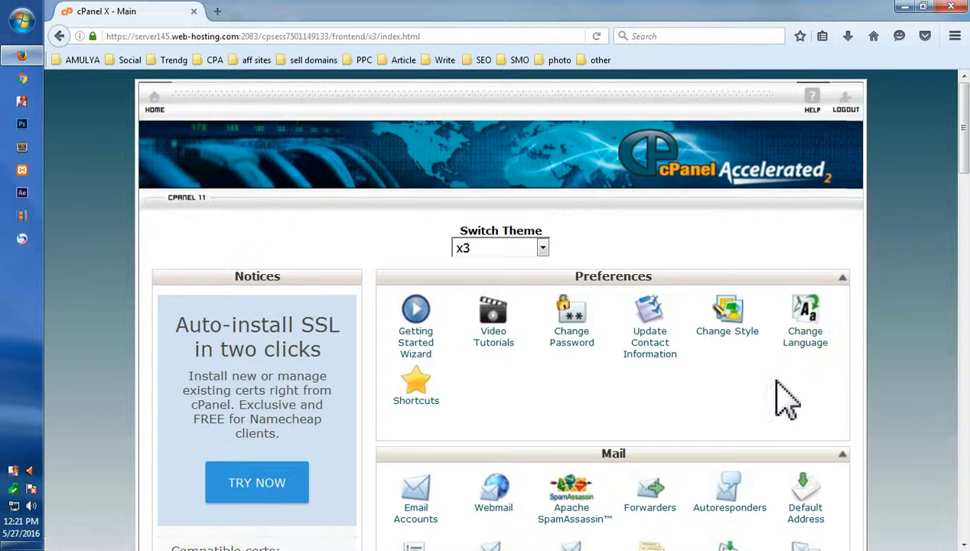
scroll(down, 3)
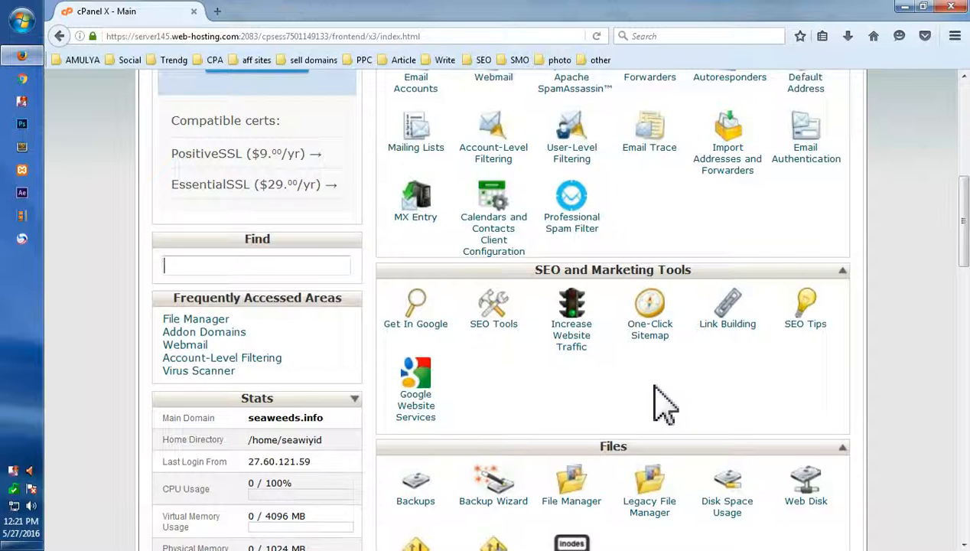
scroll(down, 3)
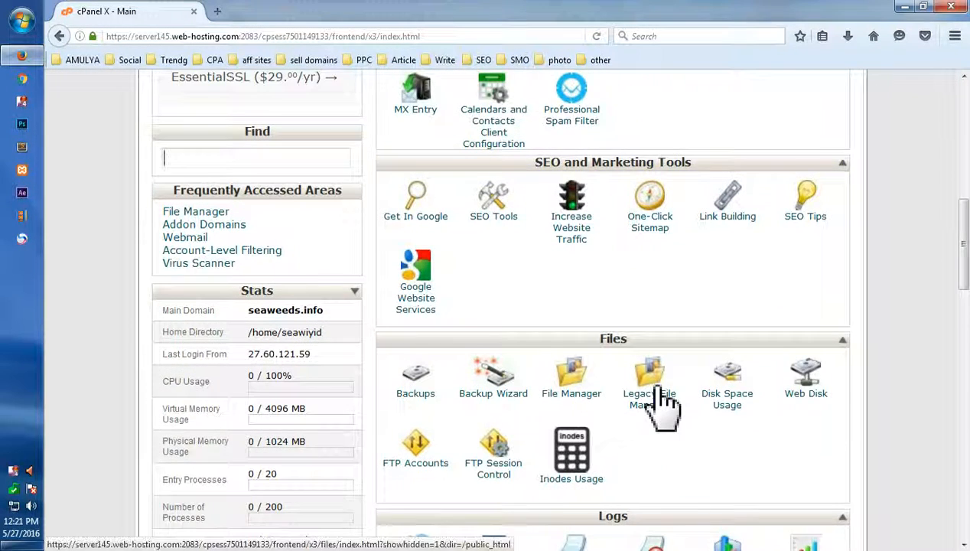
scroll(down, 3)
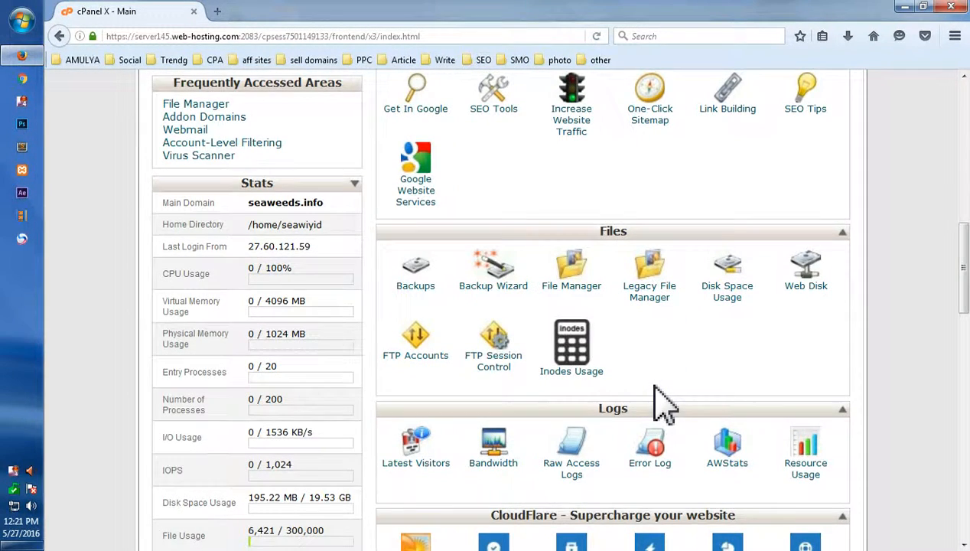
scroll(down, 3)
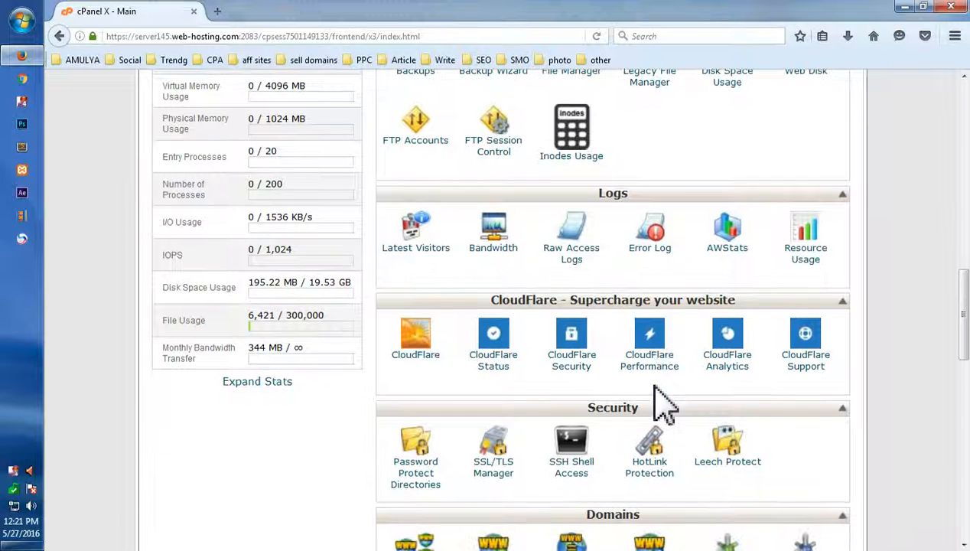
scroll(down, 3)
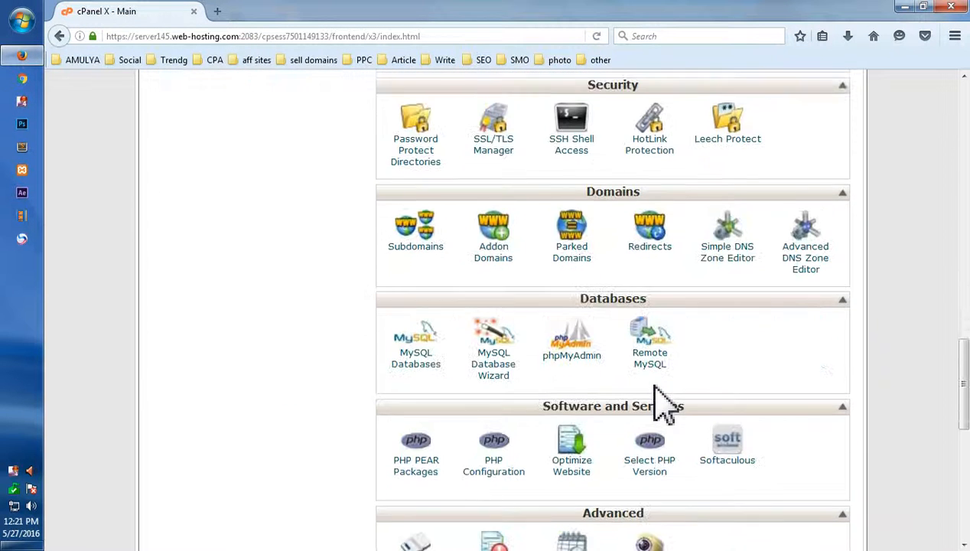
scroll(down, 3)
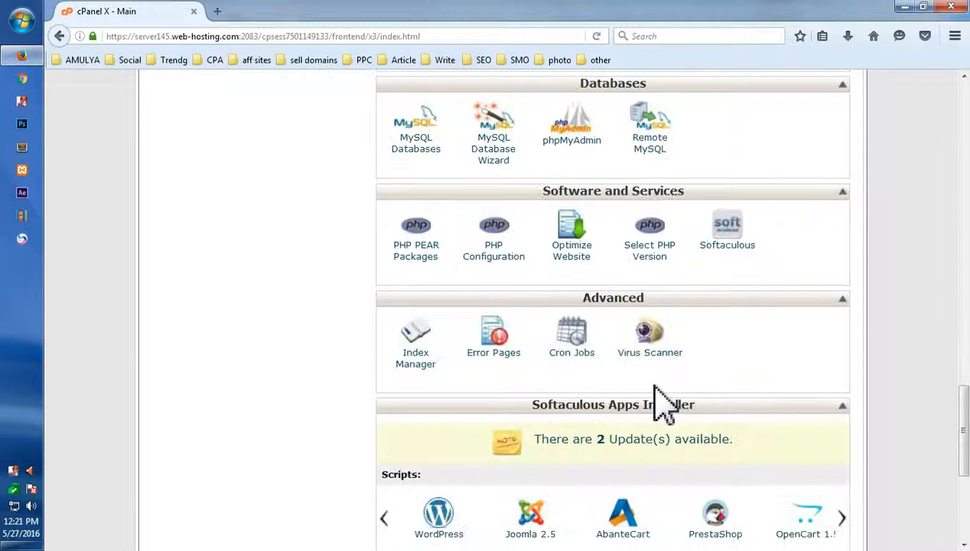
scroll(down, 3)
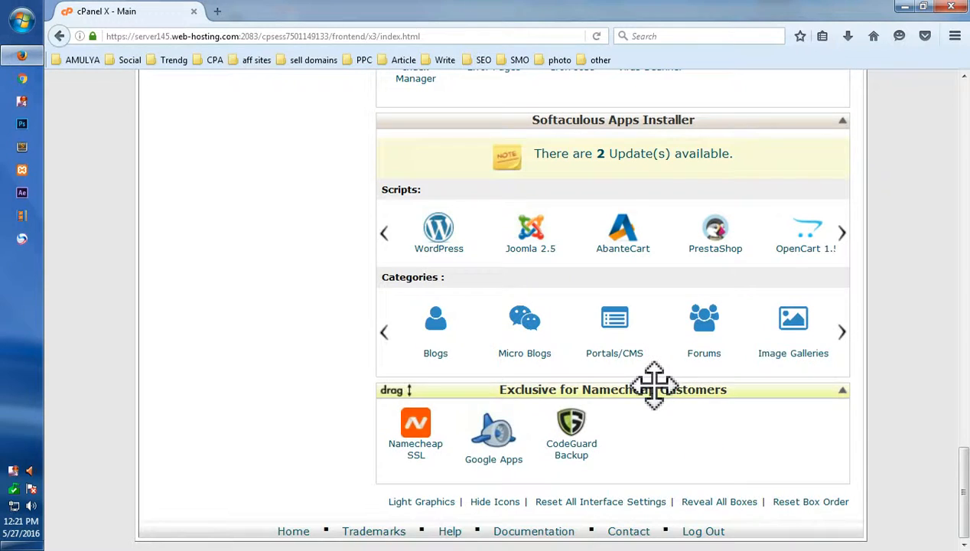
scroll(up, 3)
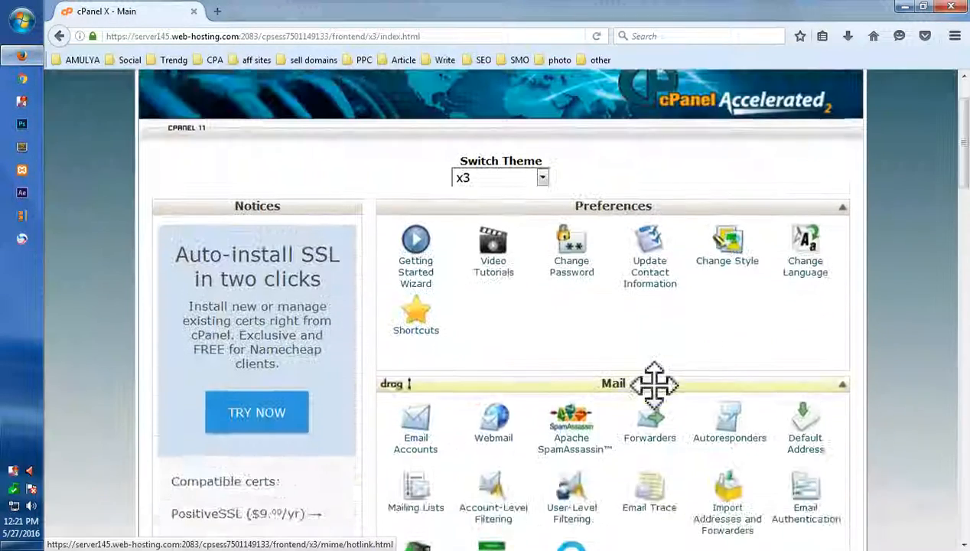
scroll(up, 3)
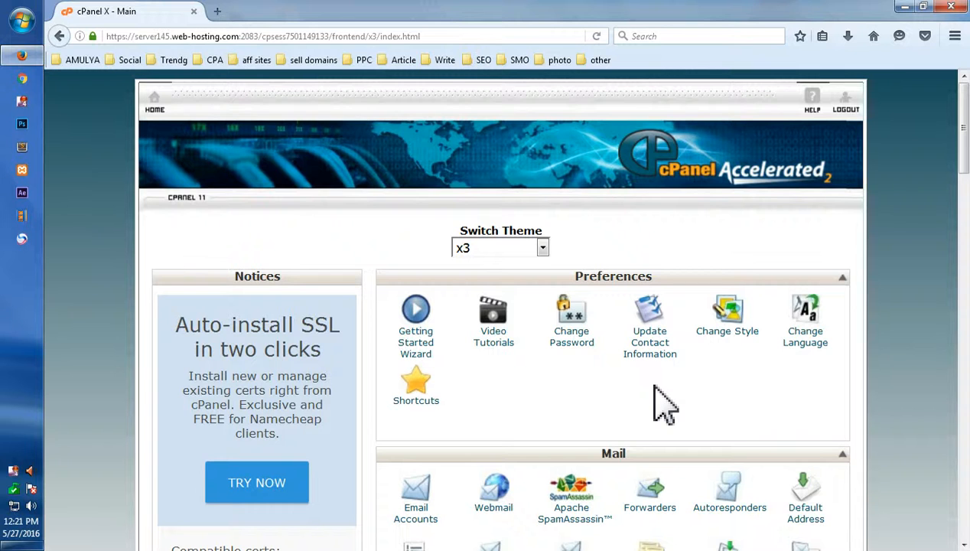